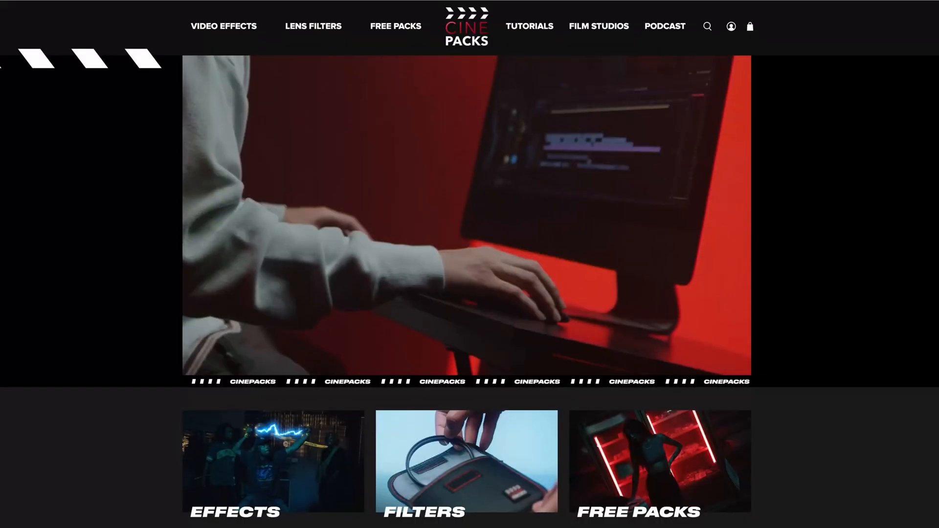
# Add the free Film Matte FX Sample Pack from Free Packs and continue checkout at $0.00.
pyautogui.click(395, 26)
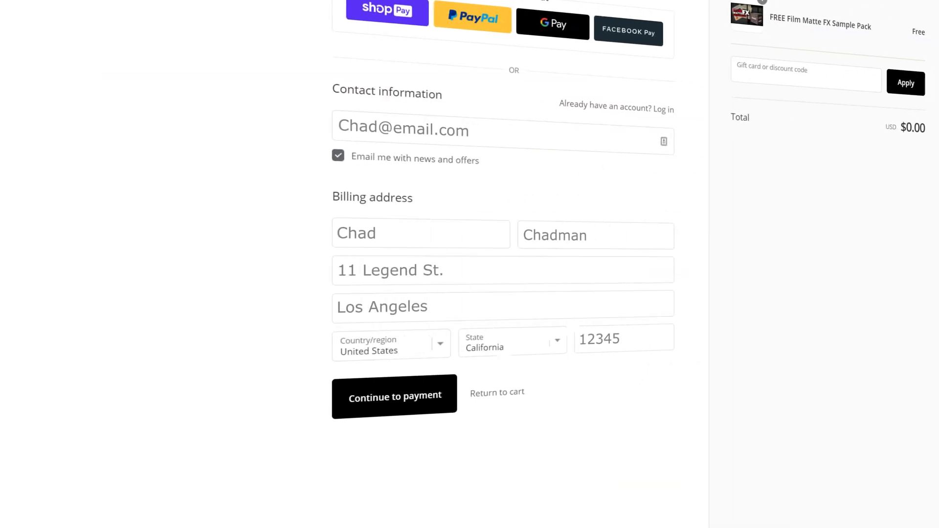
pyautogui.click(395, 397)
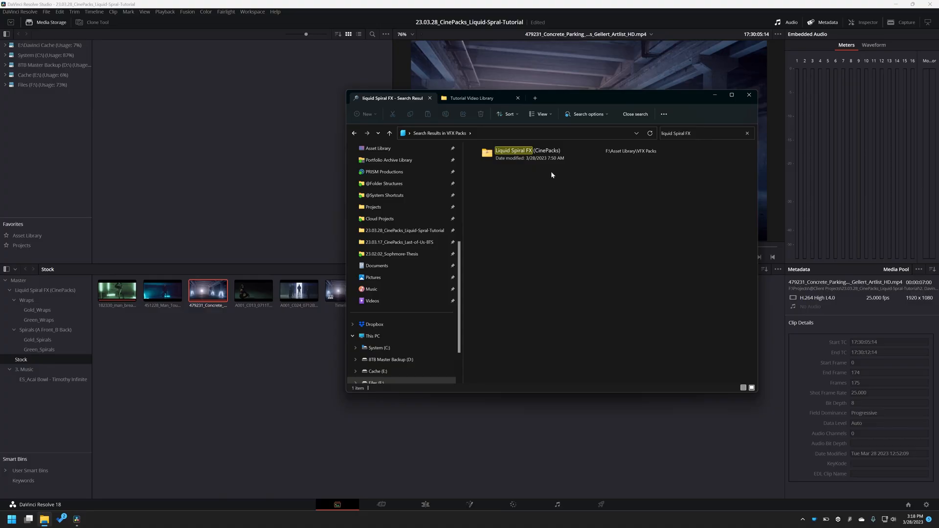
# Drag the Liquid Spiral FX folder from the File Explorer search results into the Media Pool.
pyautogui.moveTo(551, 98); pyautogui.dragTo(473, 101)
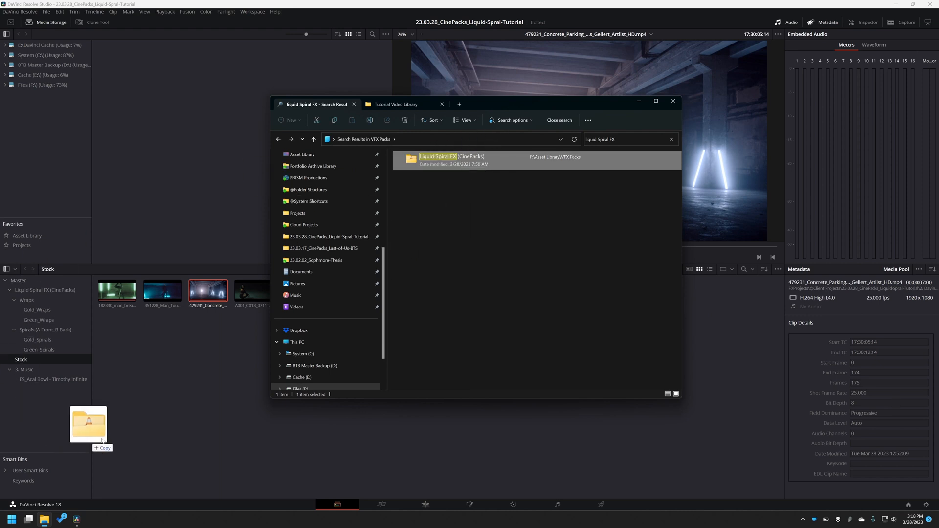
pyautogui.moveTo(88, 424); pyautogui.dragTo(43, 392)
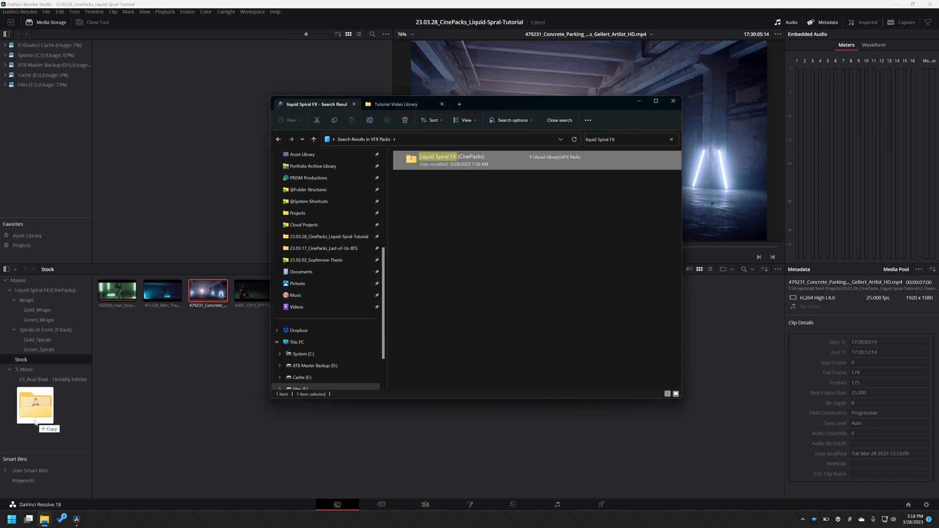
pyautogui.moveTo(34, 405); pyautogui.dragTo(175, 416)
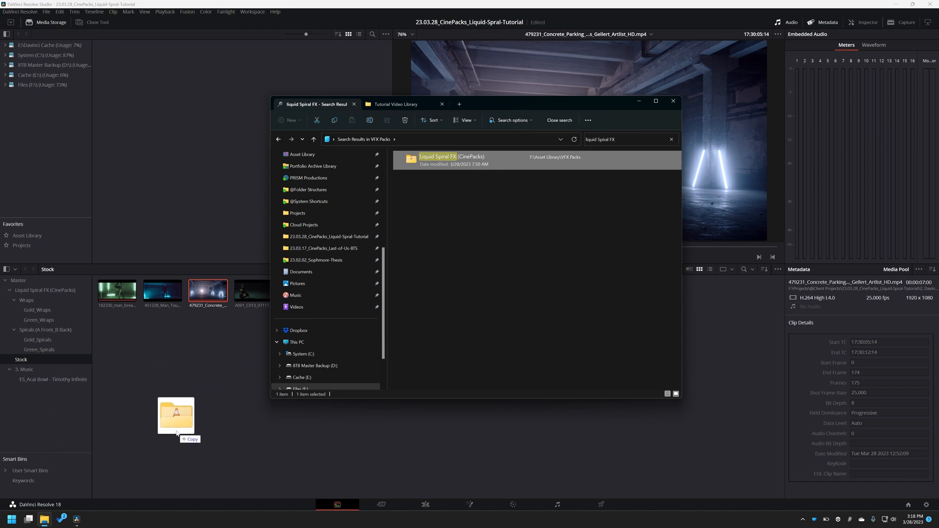
pyautogui.moveTo(175, 416); pyautogui.dragTo(195, 408)
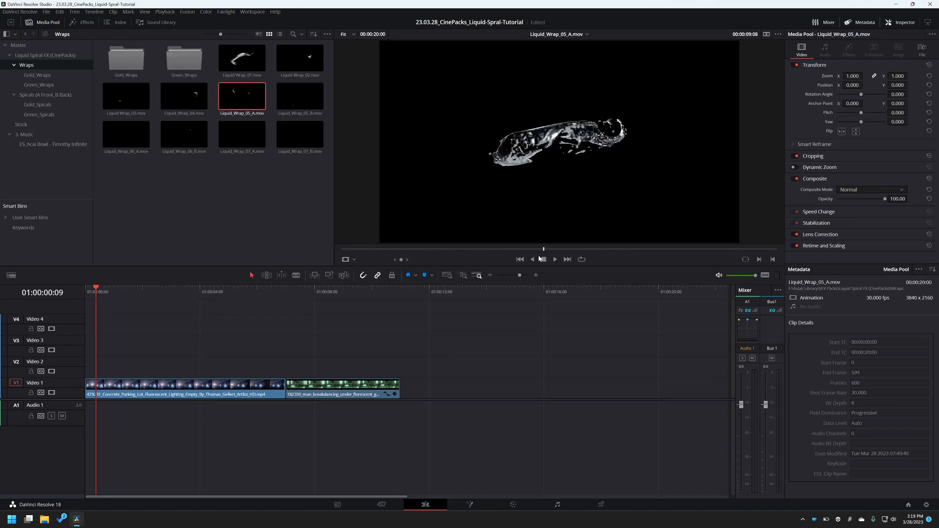
# Preview another liquid wrap clip in the Wraps bin.
pyautogui.click(299, 133)
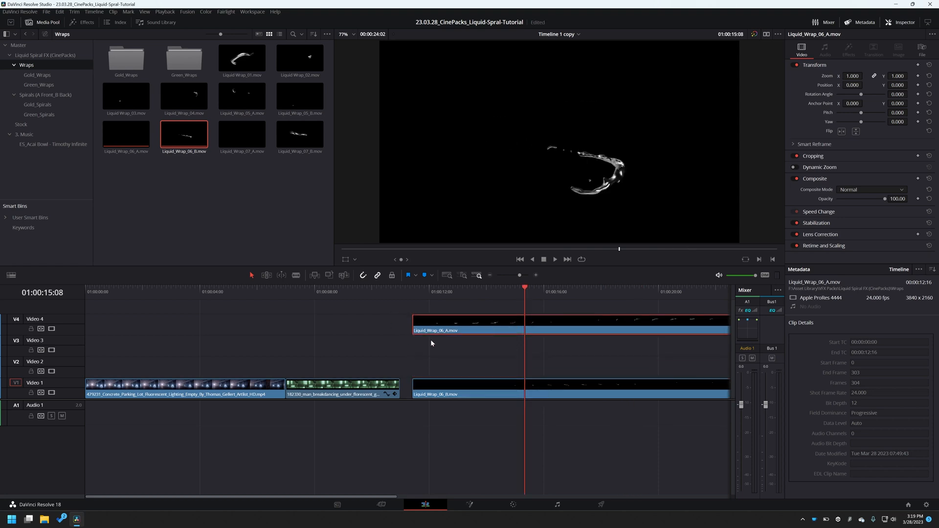
pyautogui.moveTo(463, 304)
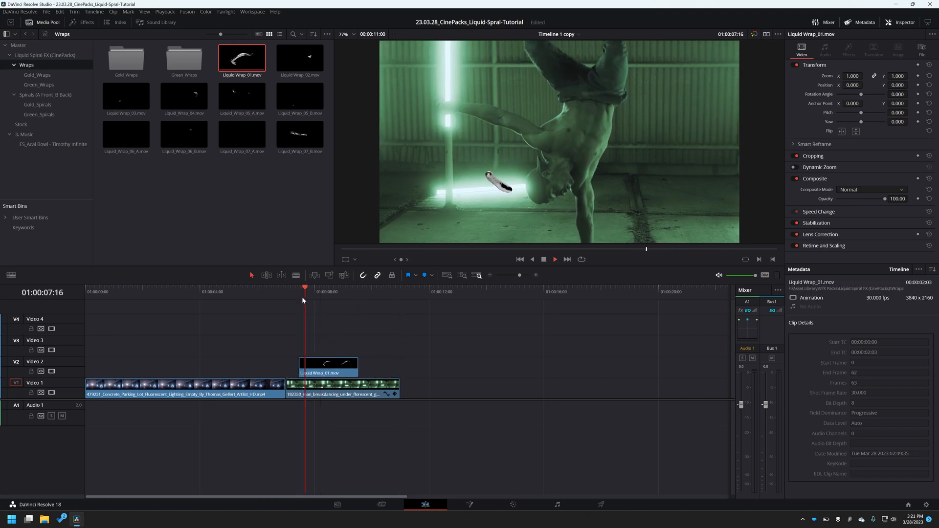
# Move further into the breakdance shot and select the Liquid_Wrap_01 clip for adjustment.
pyautogui.click(358, 292)
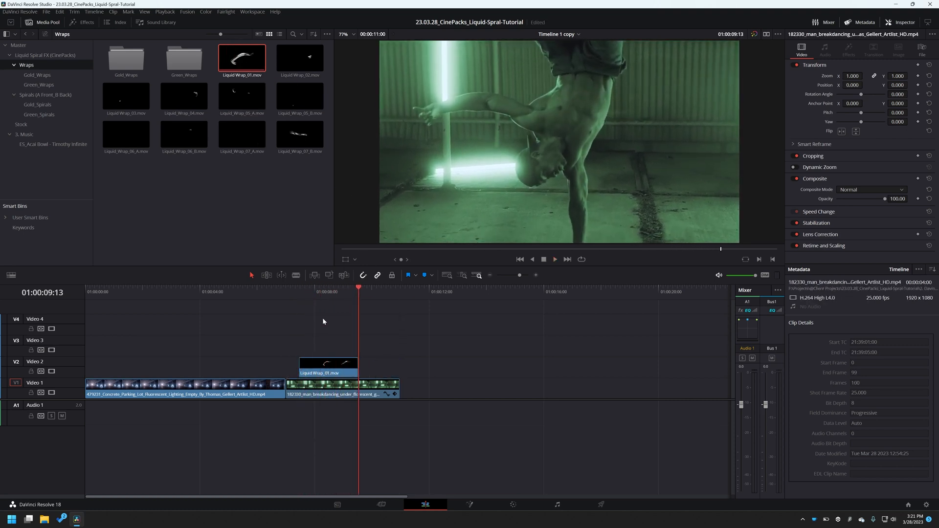
pyautogui.click(311, 292)
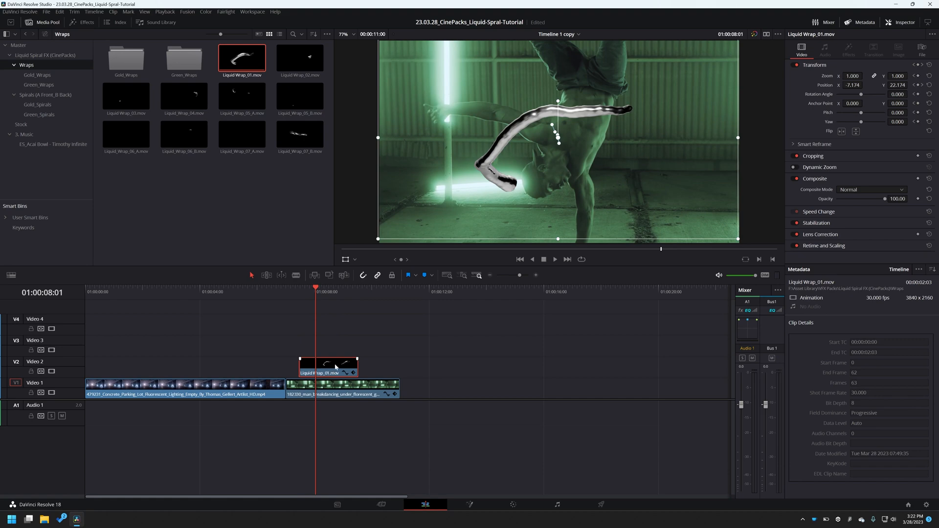
# On the Color page, pull the wrap clip's red and blue midtone curves down.
pyautogui.click(511, 505)
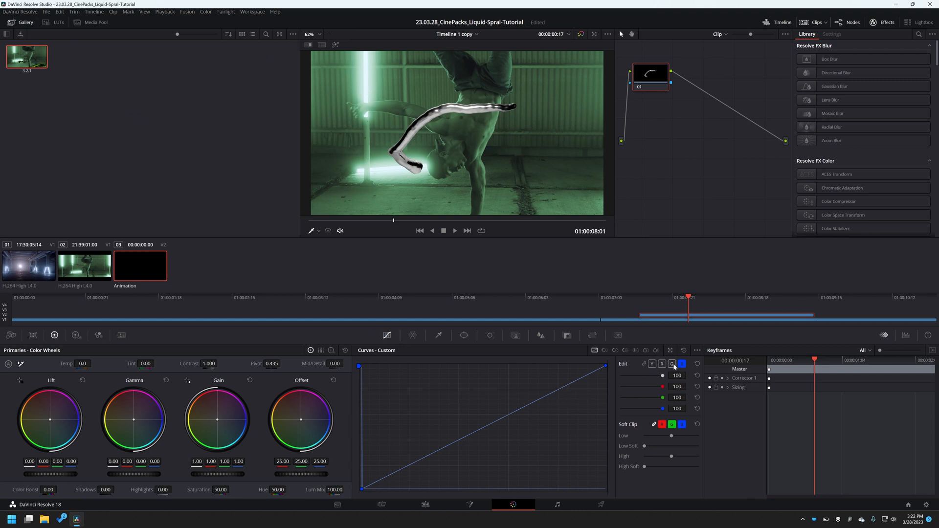
pyautogui.click(662, 364)
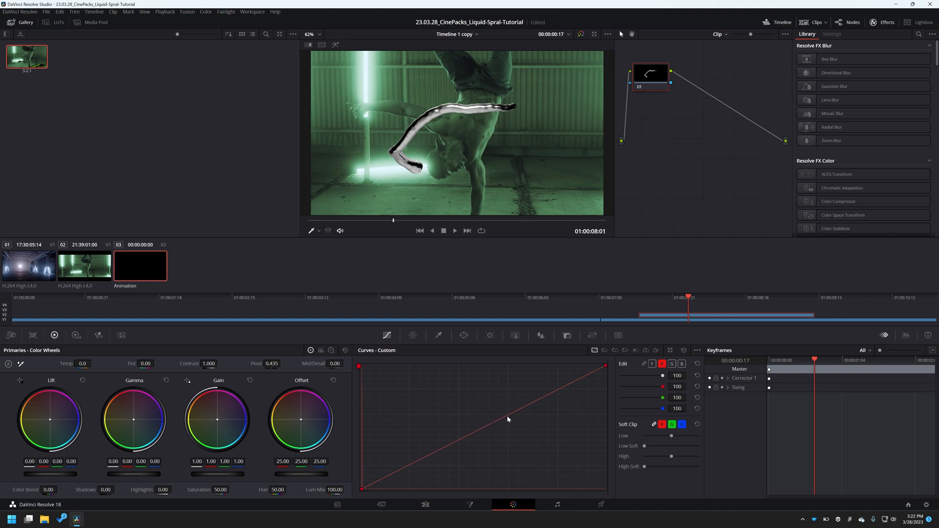
pyautogui.moveTo(507, 419); pyautogui.dragTo(508, 438)
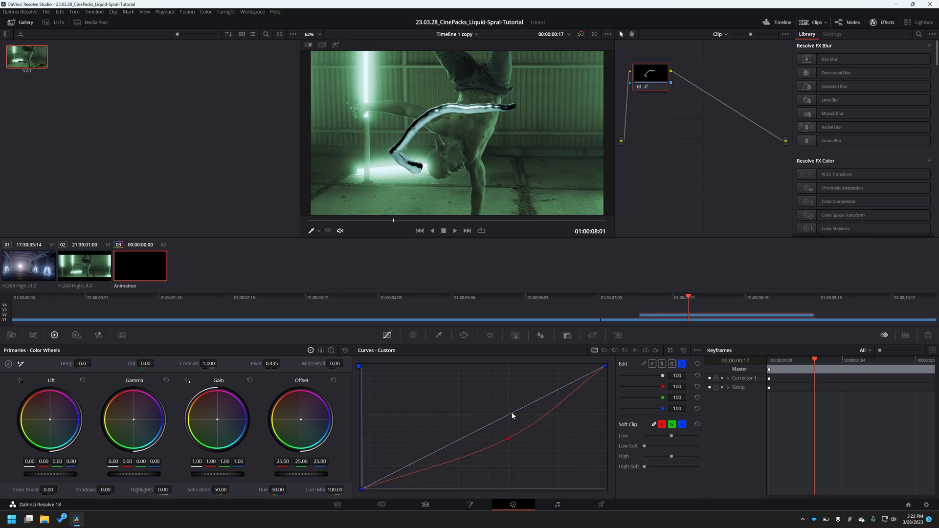
pyautogui.moveTo(512, 415); pyautogui.dragTo(518, 427)
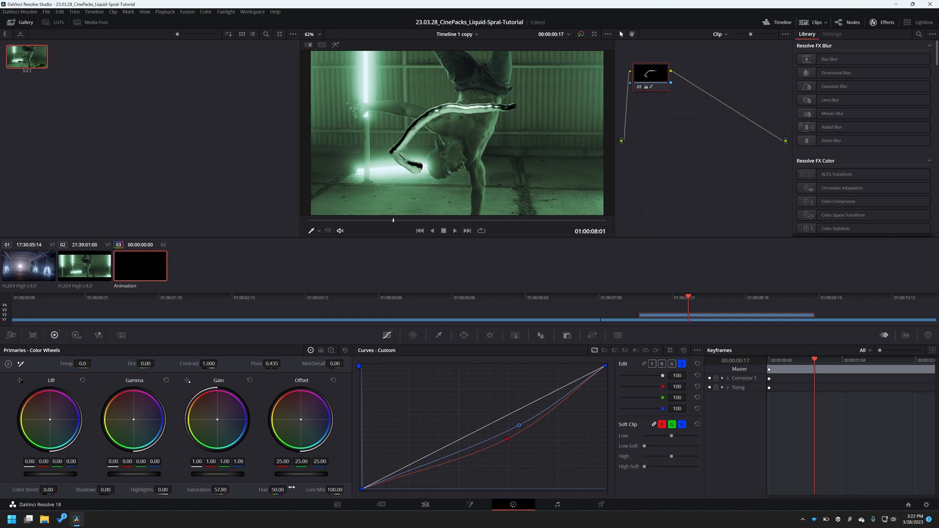
pyautogui.moveTo(450, 397)
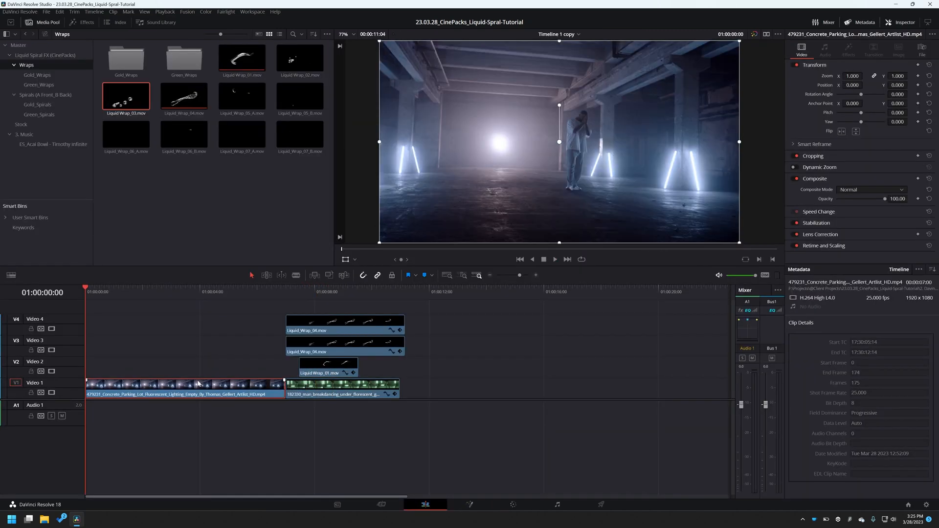
# Open the warehouse shot in Fusion and place a Tracker after MediaIn1 on the man's head.
pyautogui.click(554, 259)
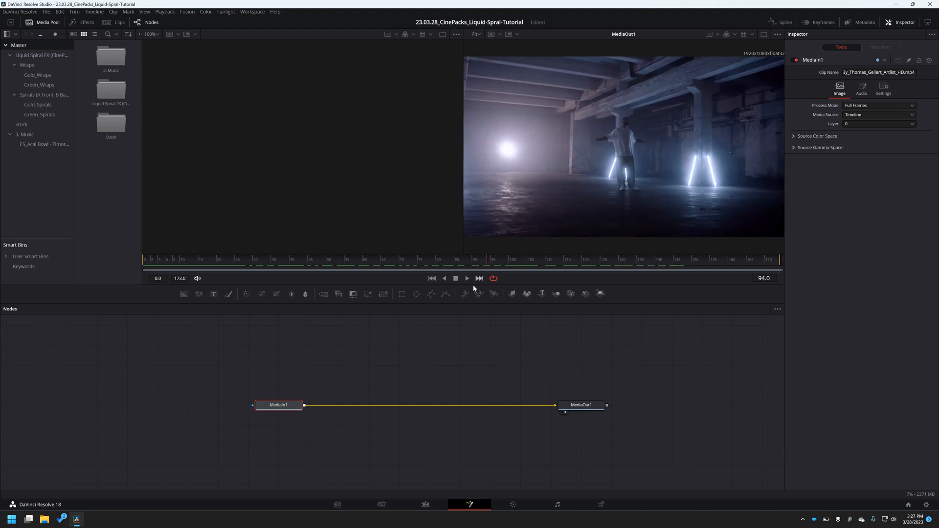
pyautogui.moveTo(278, 405); pyautogui.dragTo(248, 405)
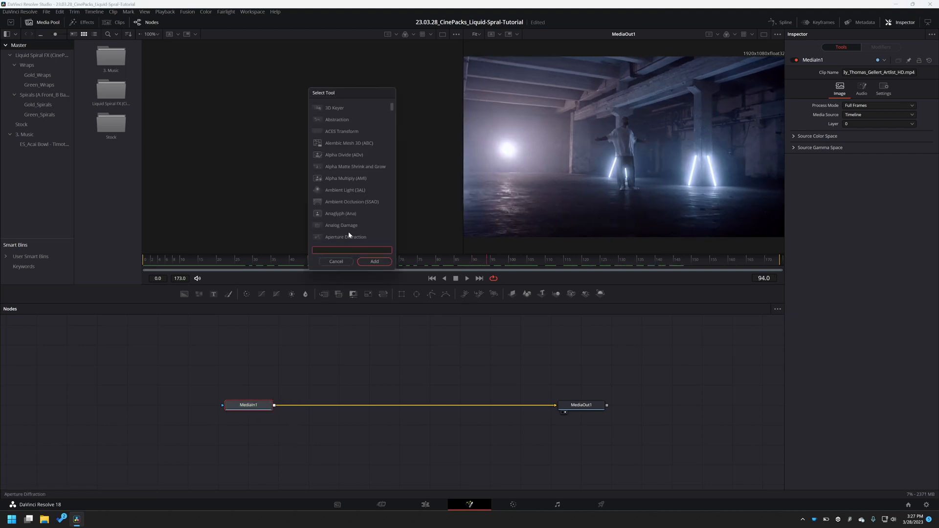
pyautogui.click(374, 262)
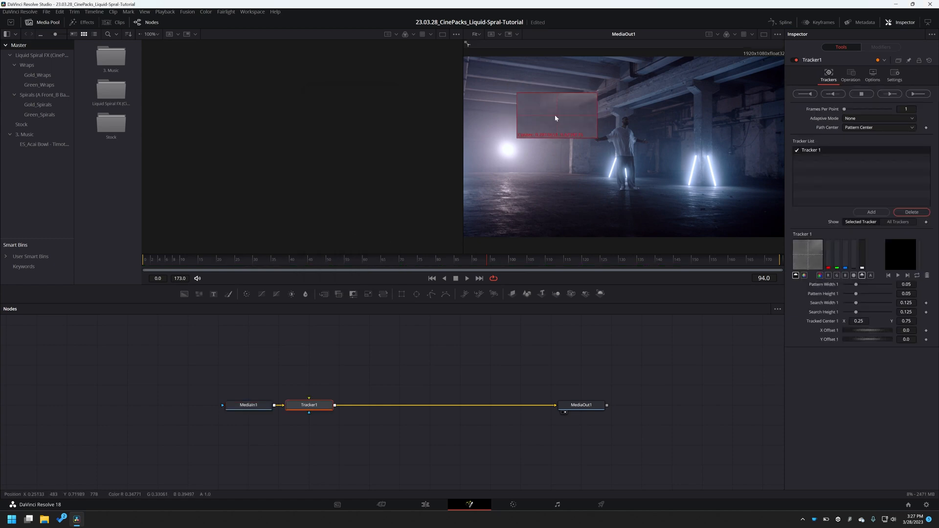
pyautogui.moveTo(554, 114); pyautogui.dragTo(626, 120)
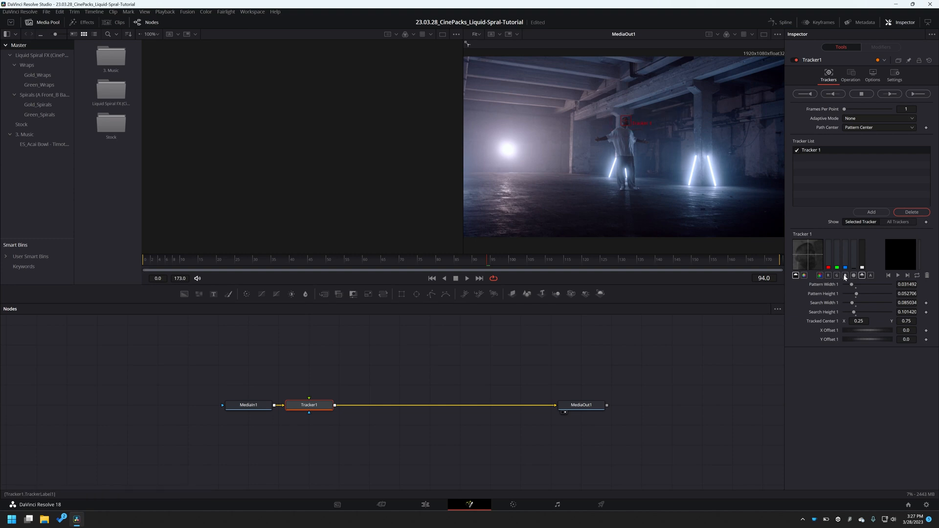
# Set Adaptive Mode to Every Frame and track the head forward, then backward.
pyautogui.click(836, 274)
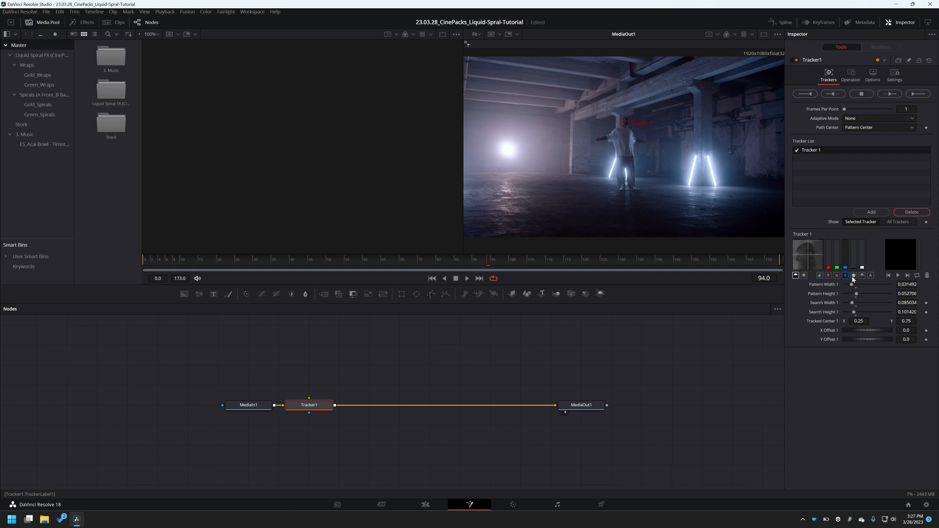
pyautogui.moveTo(832, 246)
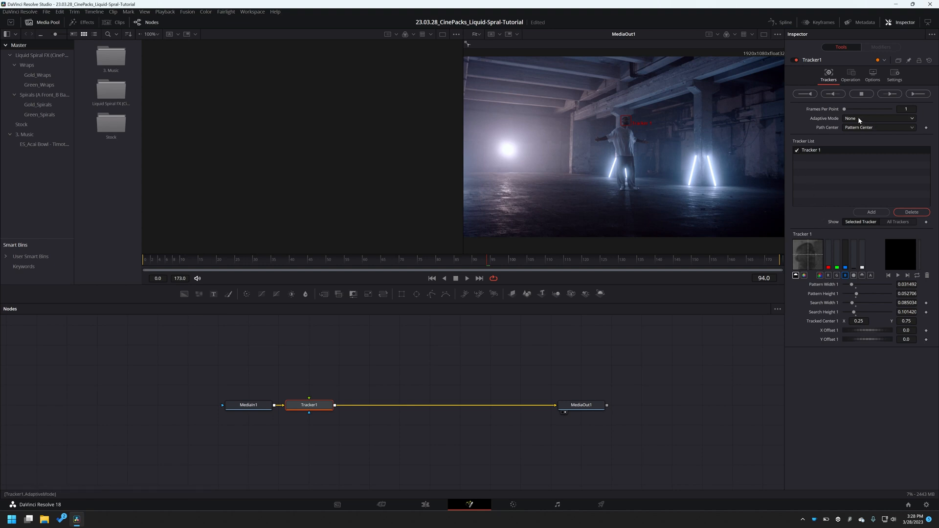
pyautogui.click(878, 118)
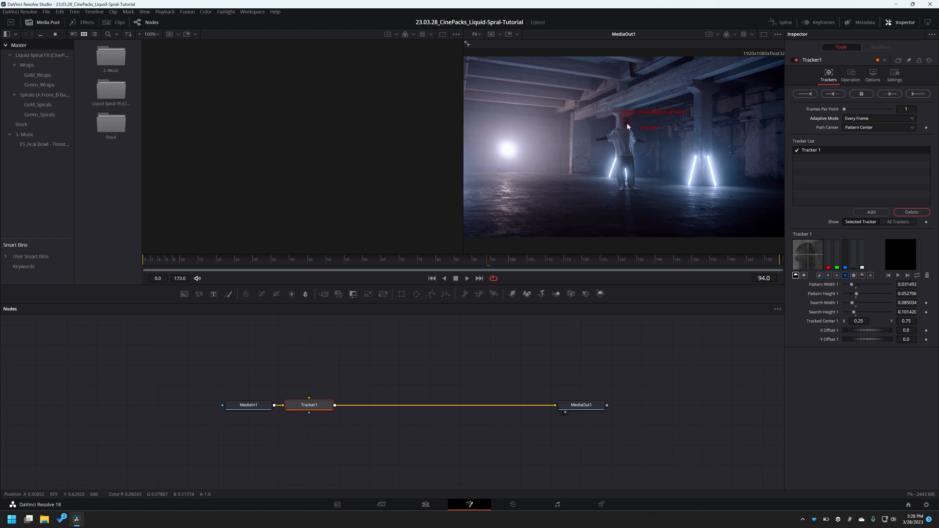
pyautogui.moveTo(627, 128)
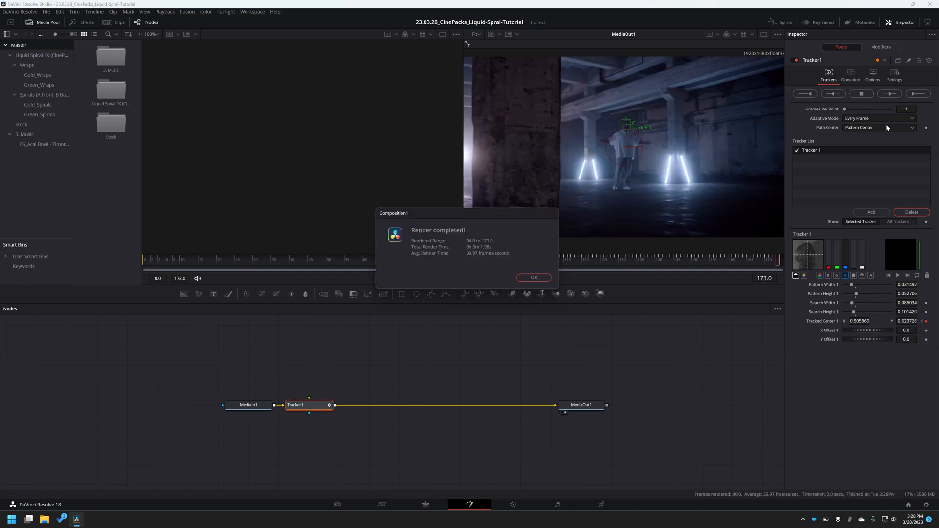
pyautogui.click(532, 277)
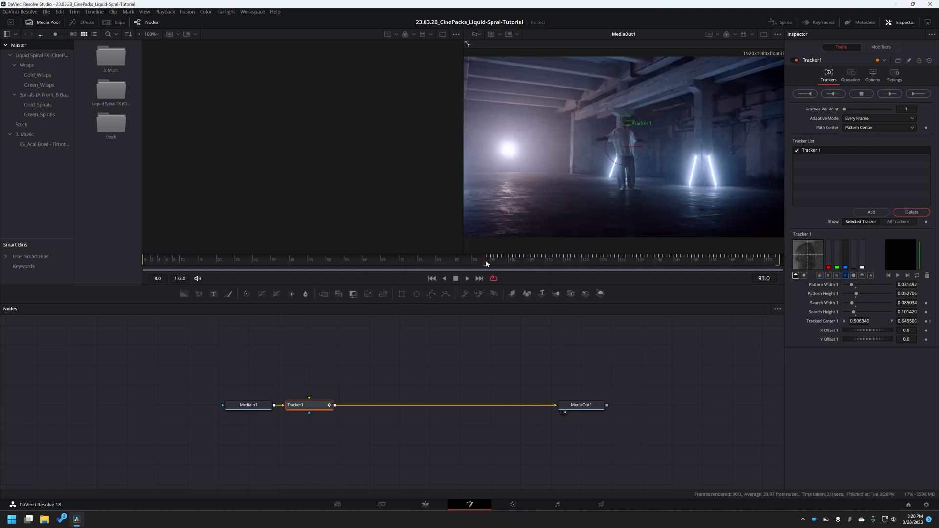
pyautogui.click(833, 94)
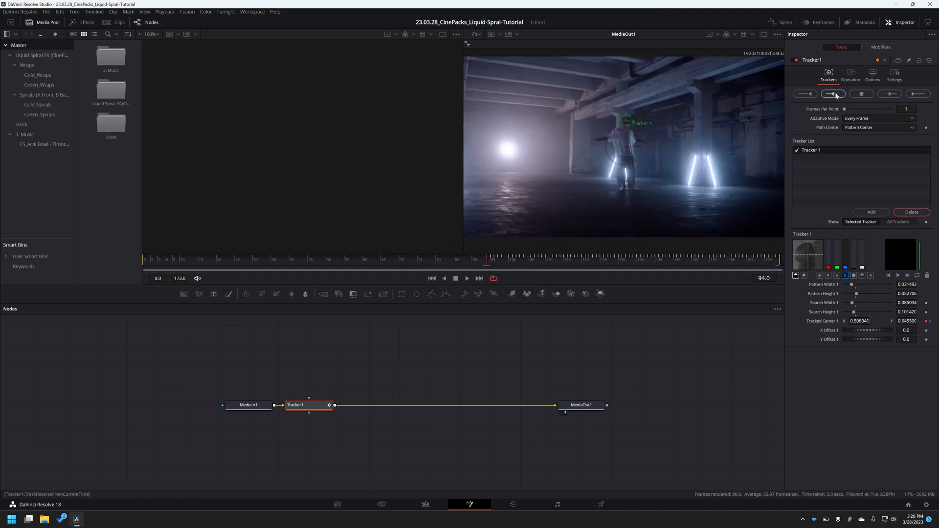
pyautogui.click(833, 94)
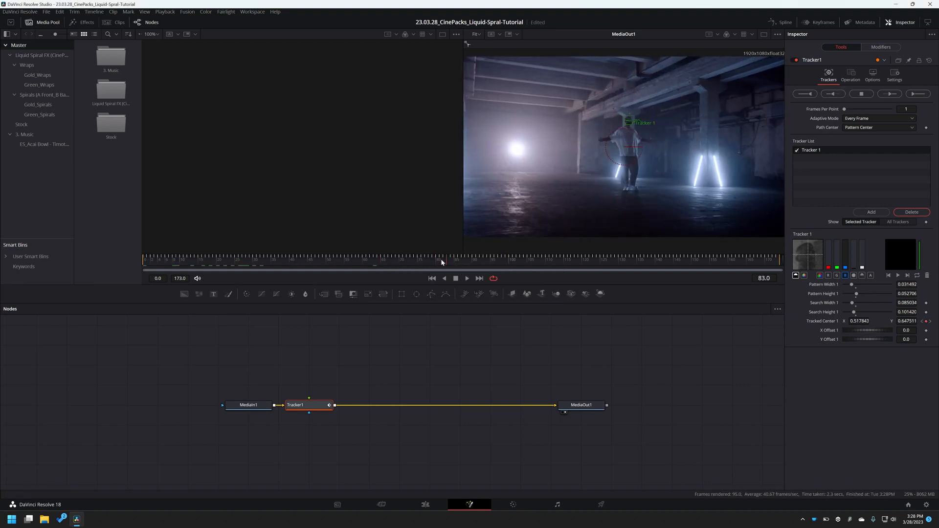
# Load the Gold_Spirals clips and feed the first spiral into Tracker1's foreground for match-moving.
pyautogui.click(37, 105)
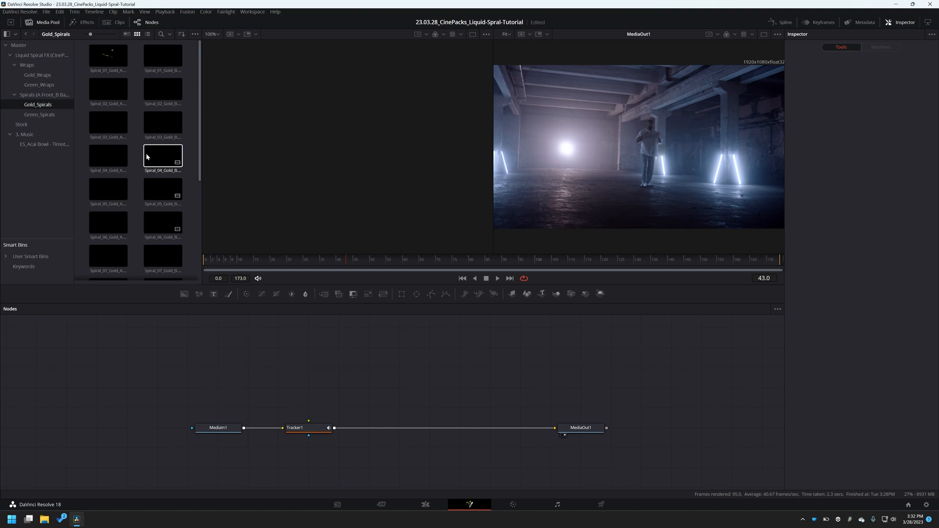
pyautogui.click(108, 55)
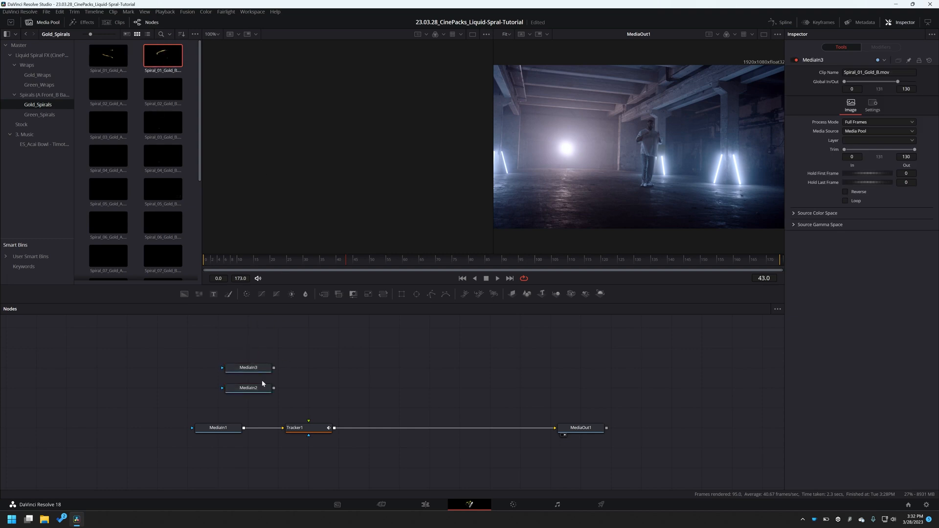
pyautogui.click(248, 388)
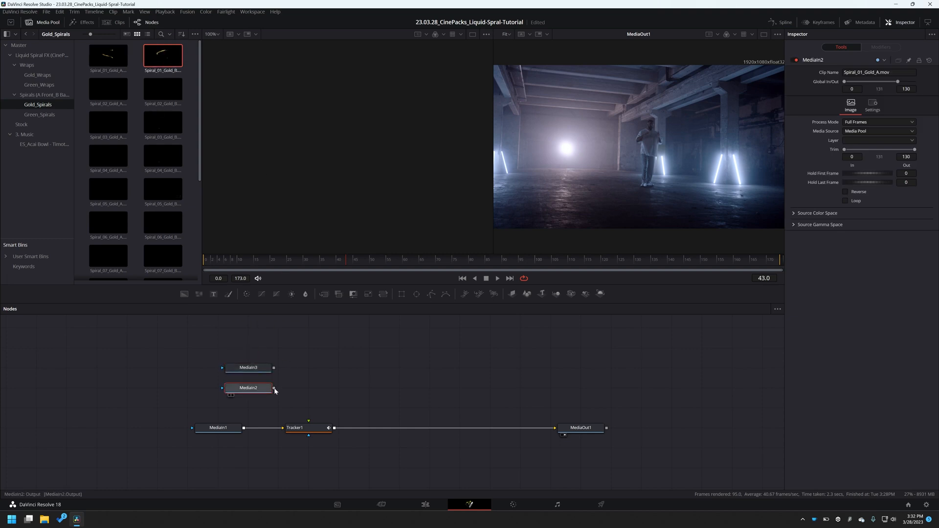
pyautogui.moveTo(275, 388); pyautogui.dragTo(301, 419)
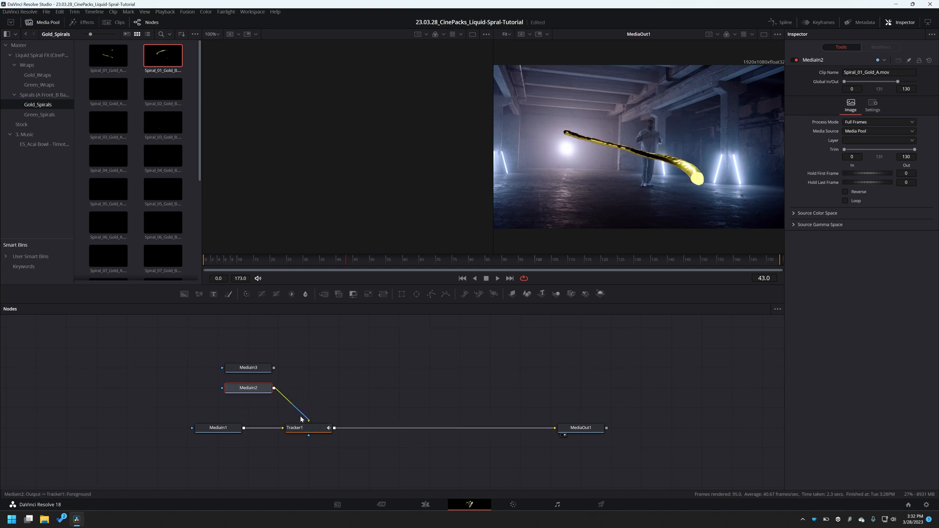
pyautogui.click(294, 427)
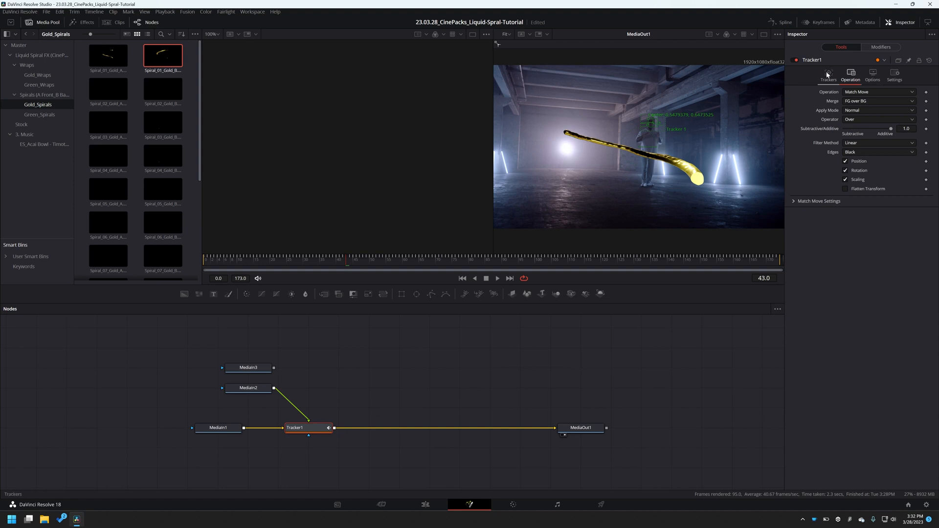
pyautogui.click(877, 92)
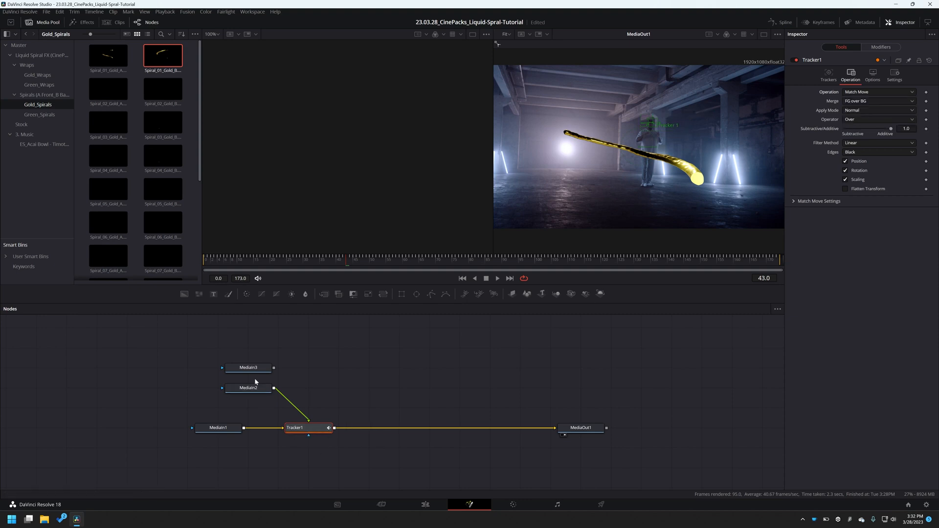
# Insert a Transform after the B gold spiral at size 0.27 and scrub to check it.
pyautogui.click(247, 387)
pyautogui.write('tran')
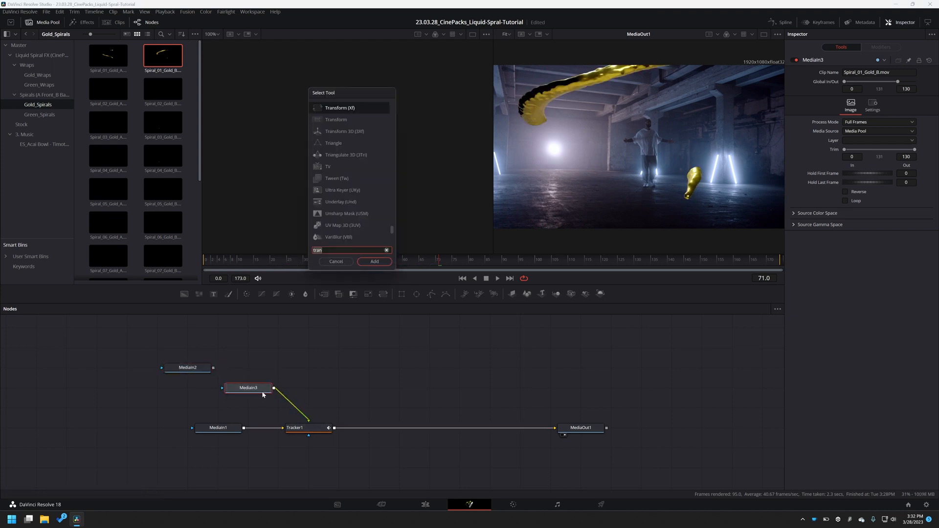
pyautogui.click(374, 261)
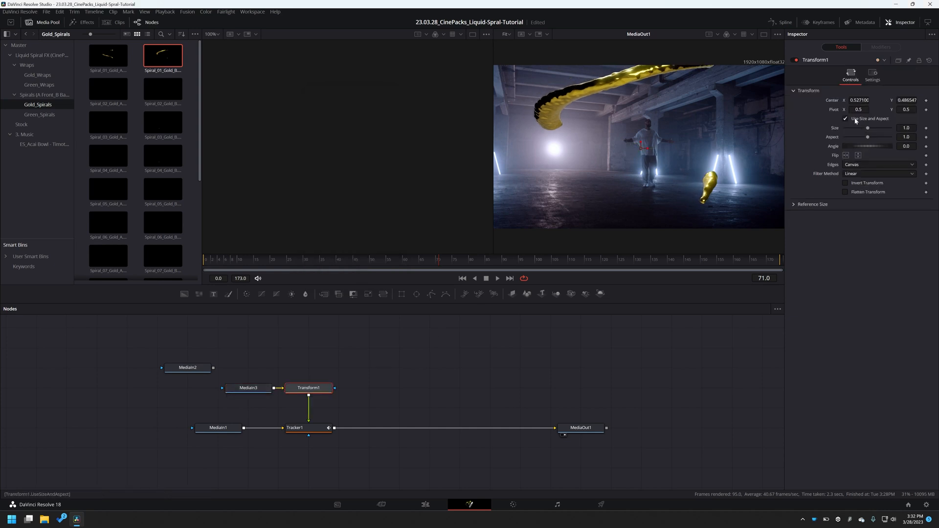
pyautogui.moveTo(874, 128); pyautogui.dragTo(865, 128)
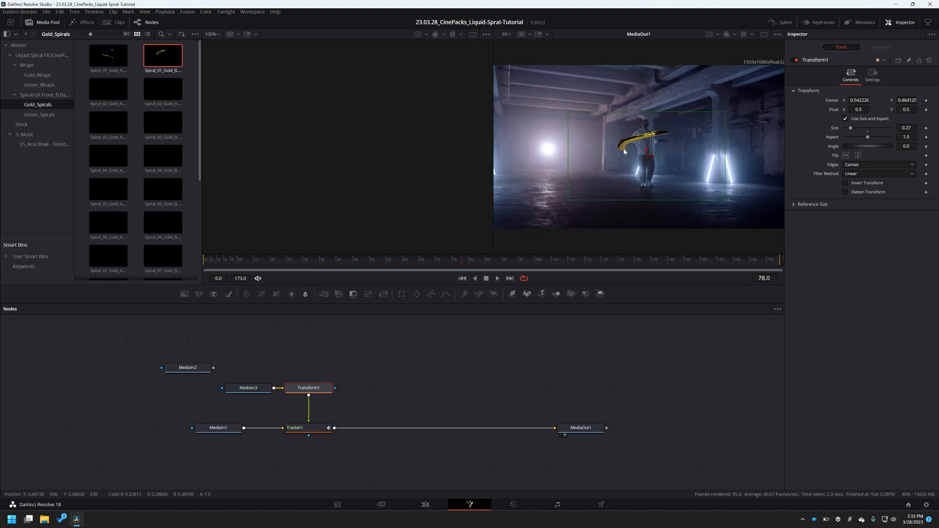
pyautogui.click(392, 259)
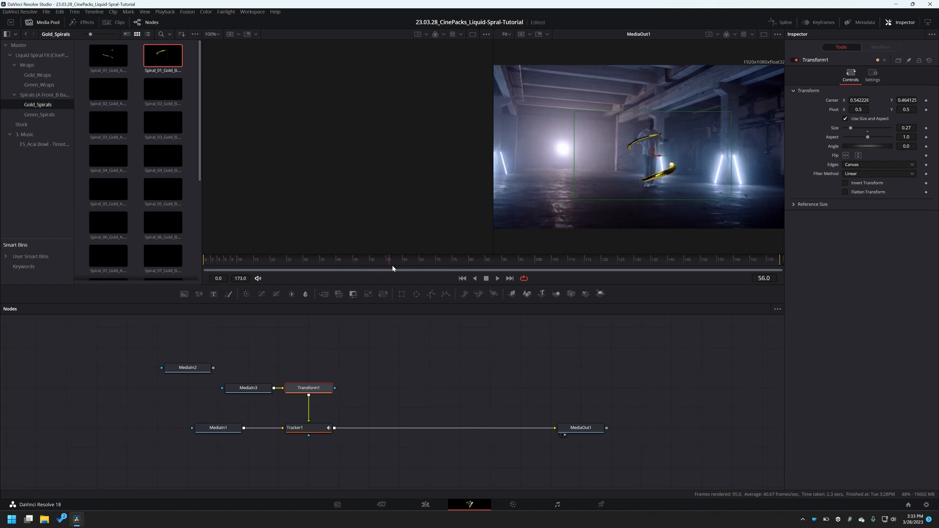
pyautogui.moveTo(187, 367); pyautogui.dragTo(370, 347)
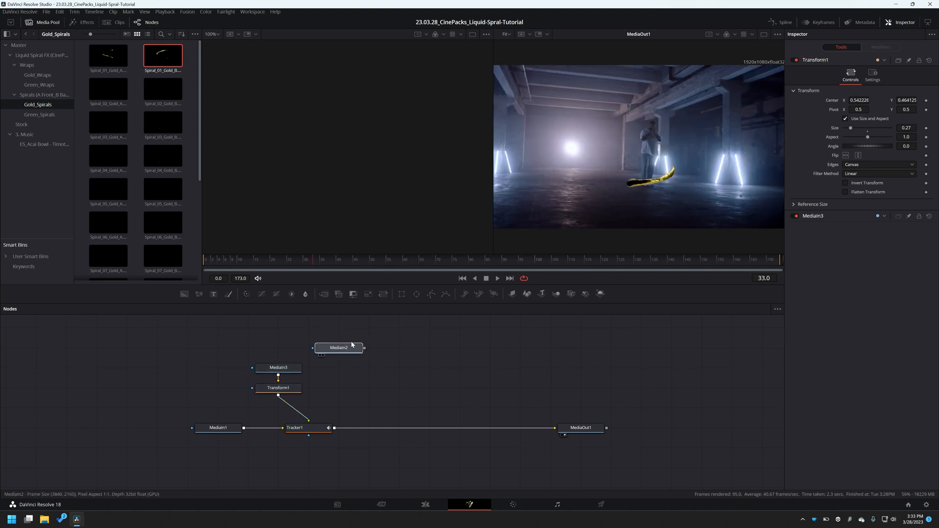
# Route MediaIn2 through Transform and Merge nodes and rename the spiral clips LayerA and LayerB.
pyautogui.click(278, 387)
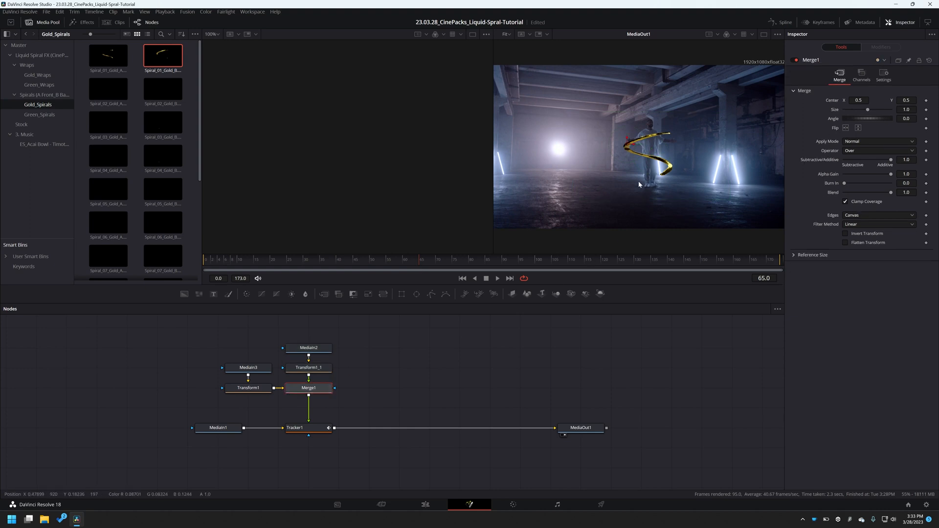
pyautogui.moveTo(309, 388); pyautogui.dragTo(309, 407)
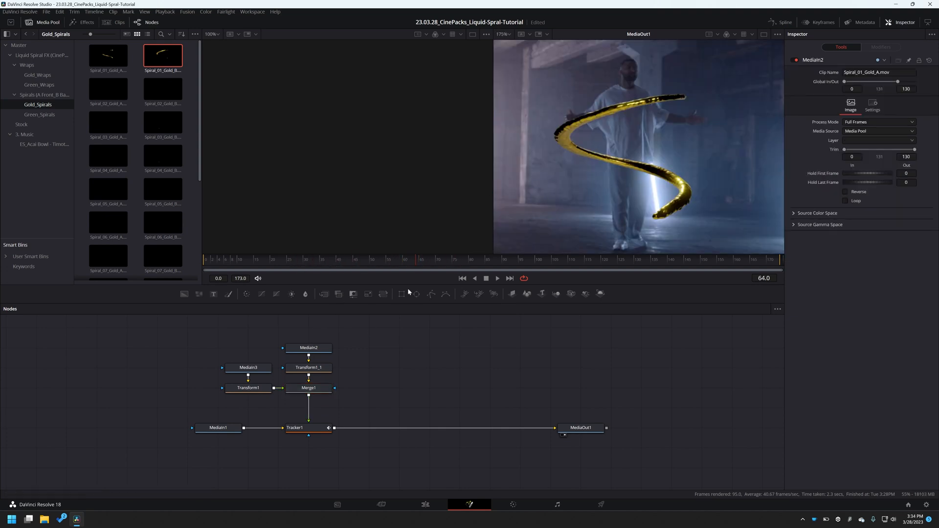
pyautogui.moveTo(309, 348)
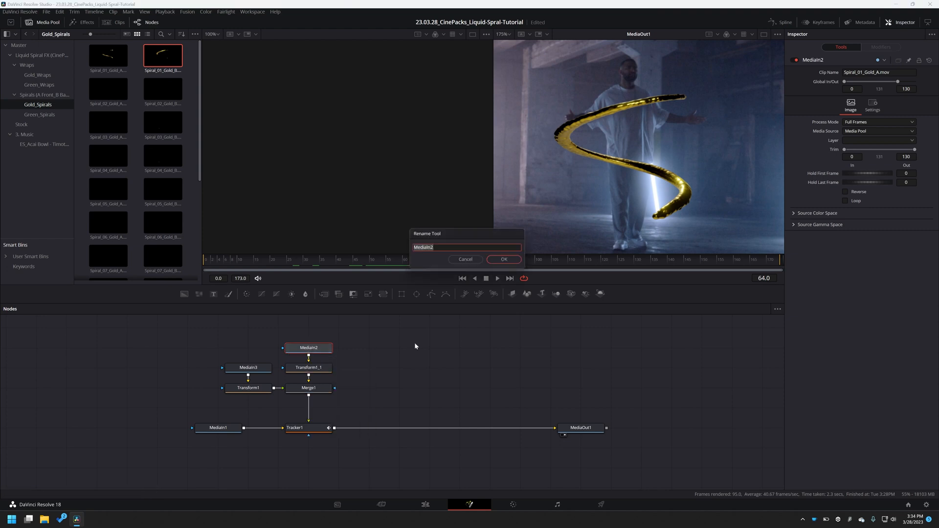
pyautogui.write('Layer')
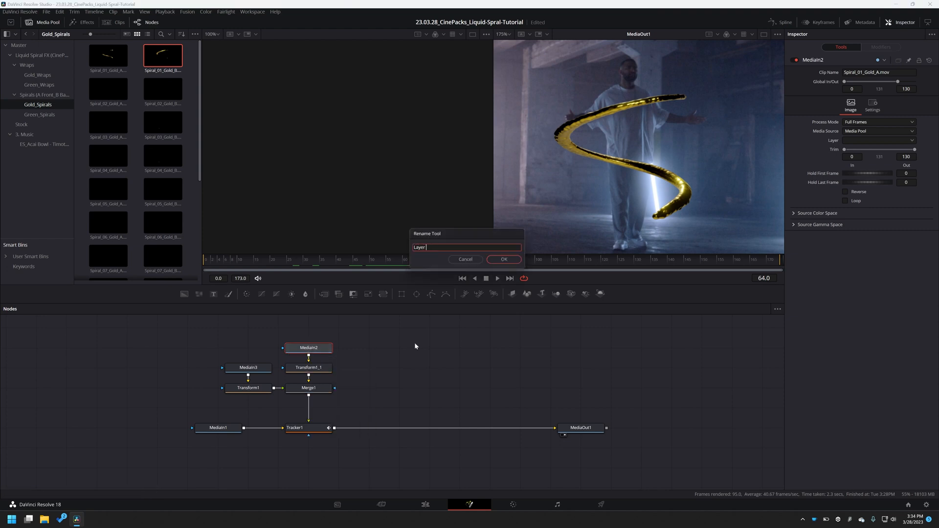
pyautogui.click(503, 258)
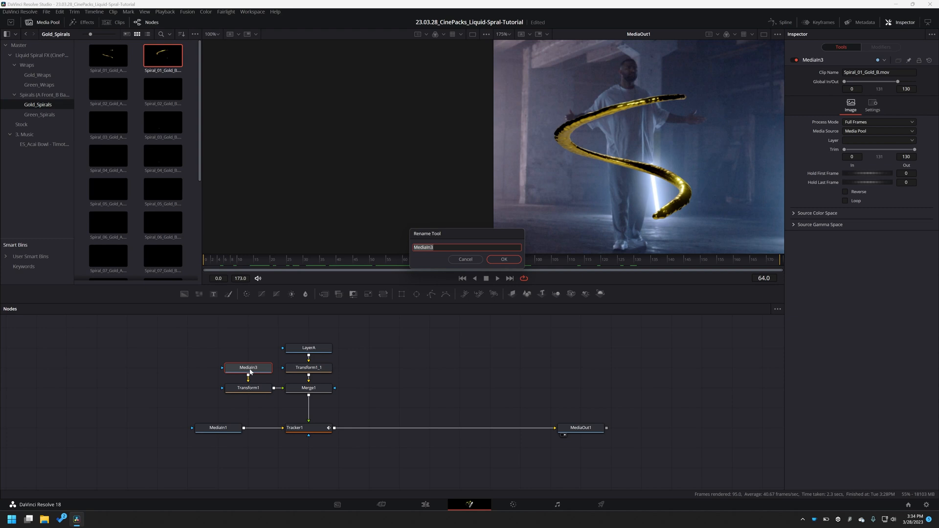
pyautogui.click(503, 259)
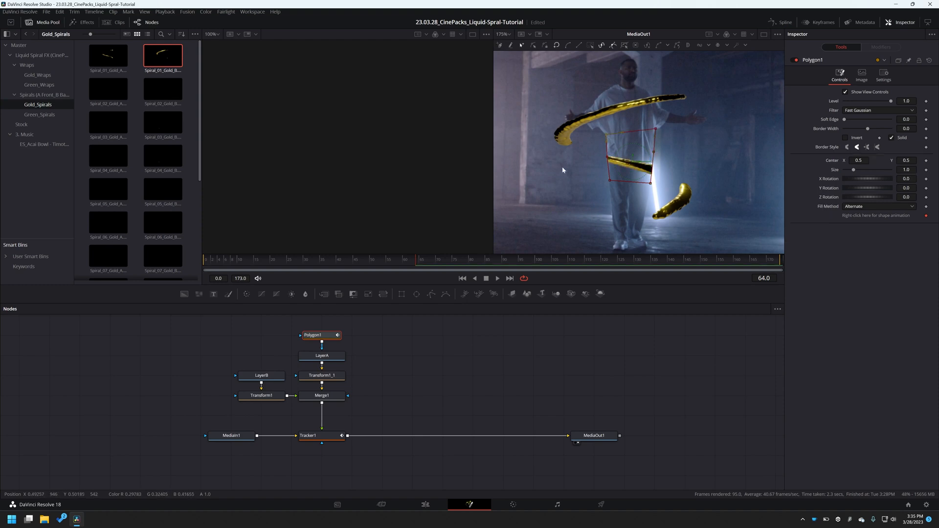
pyautogui.moveTo(827, 149)
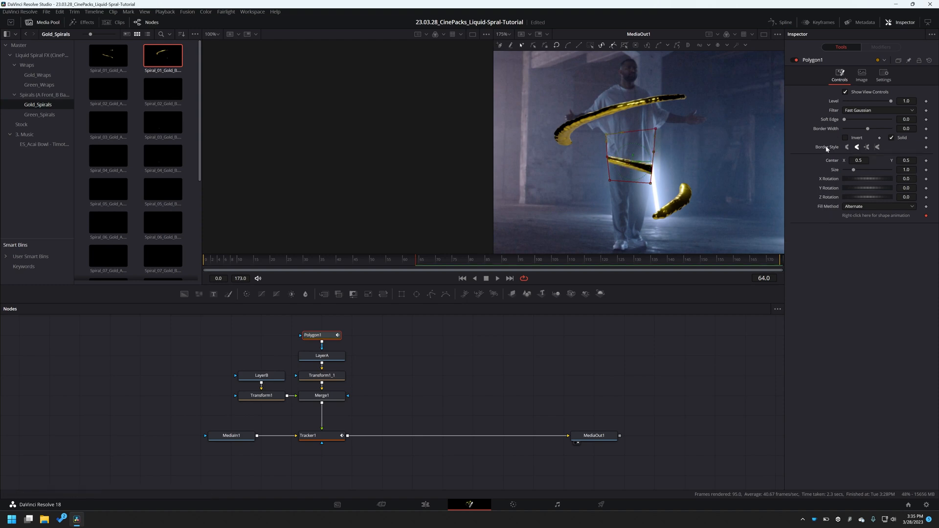
# Invert LayerA's Polygon mask and reduce its Soft Edge to a tiny amount.
pyautogui.click(845, 138)
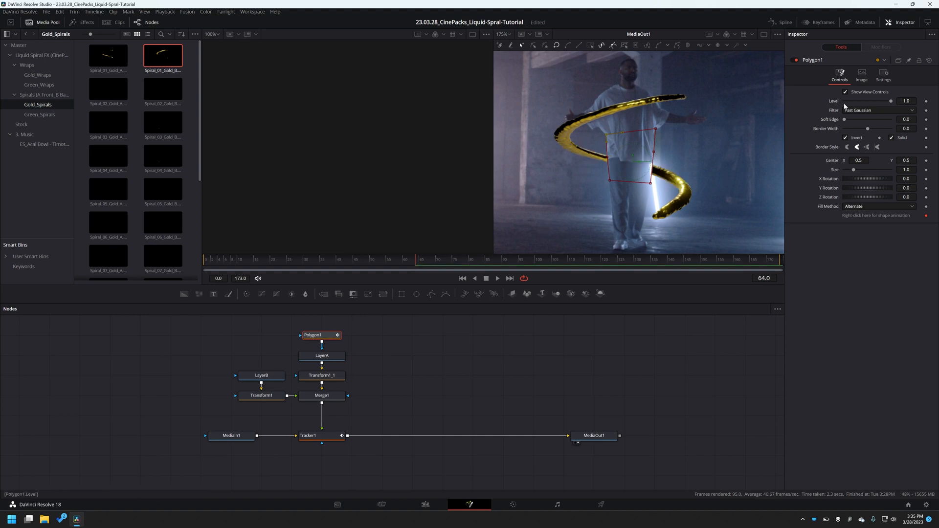
pyautogui.moveTo(844, 119); pyautogui.dragTo(848, 120)
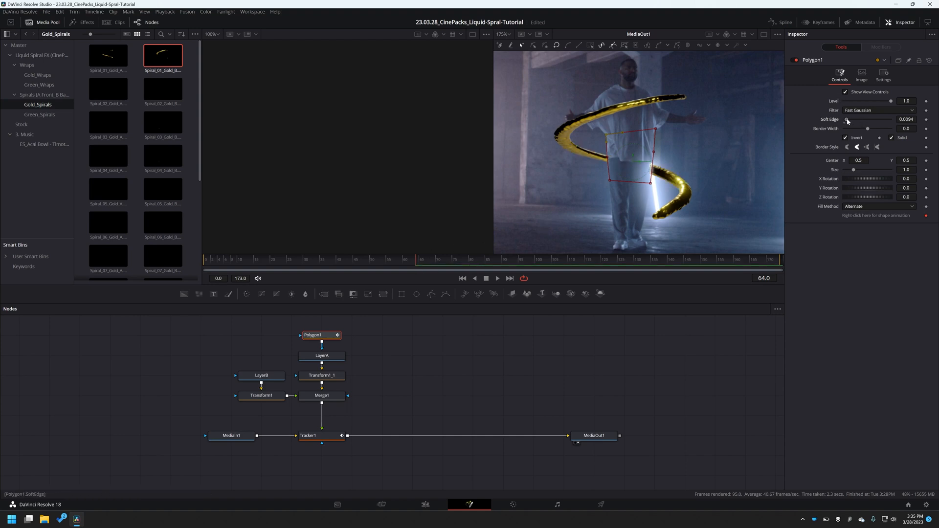
pyautogui.moveTo(853, 123); pyautogui.dragTo(845, 123)
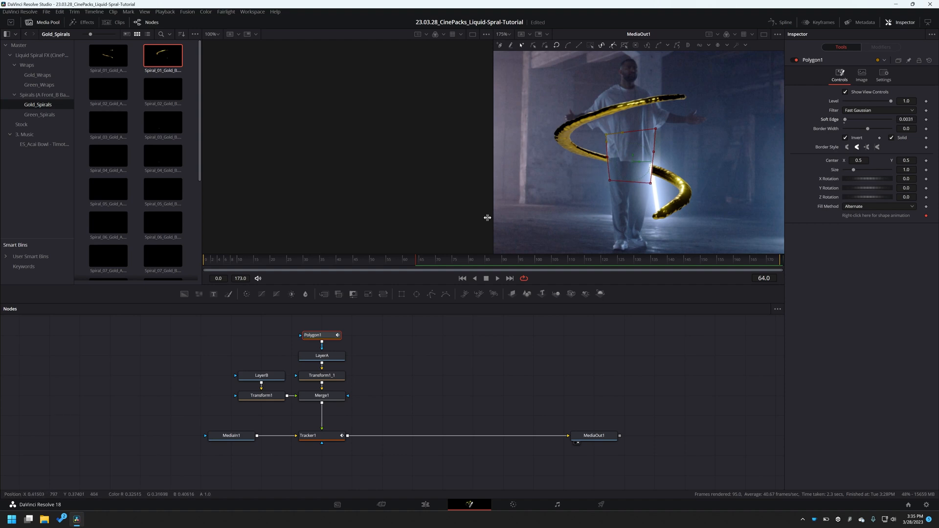
pyautogui.click(413, 259)
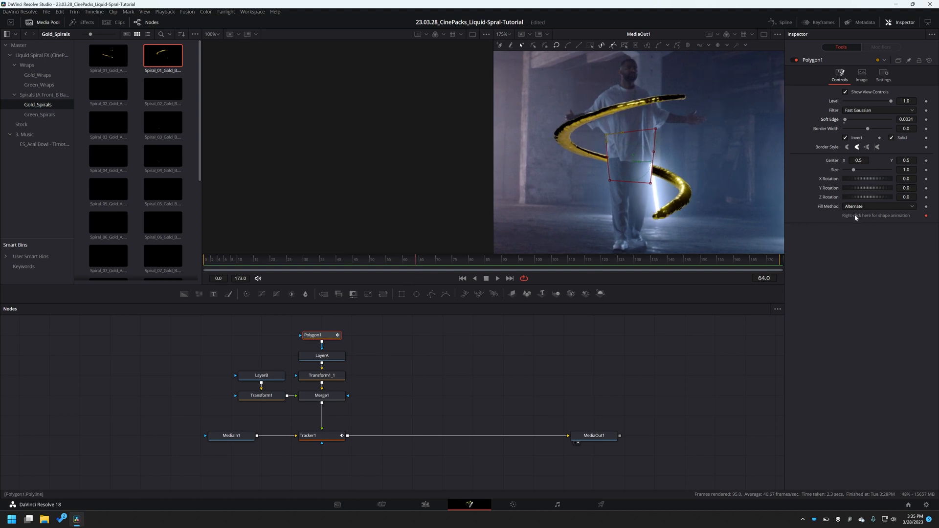
pyautogui.moveTo(415, 261)
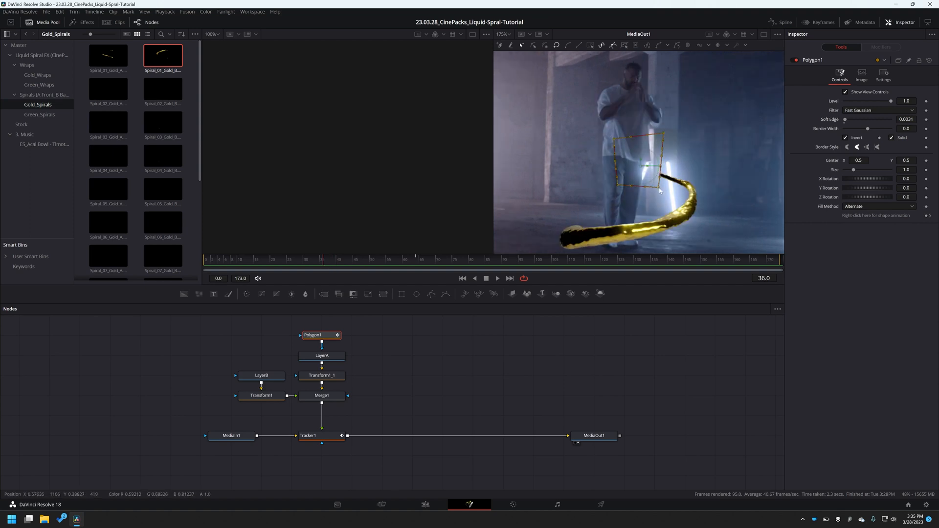
# Keyframe Polygon1's points at frames 36, 54 and 80 around the man's torso and legs.
pyautogui.moveTo(658, 190); pyautogui.dragTo(643, 185)
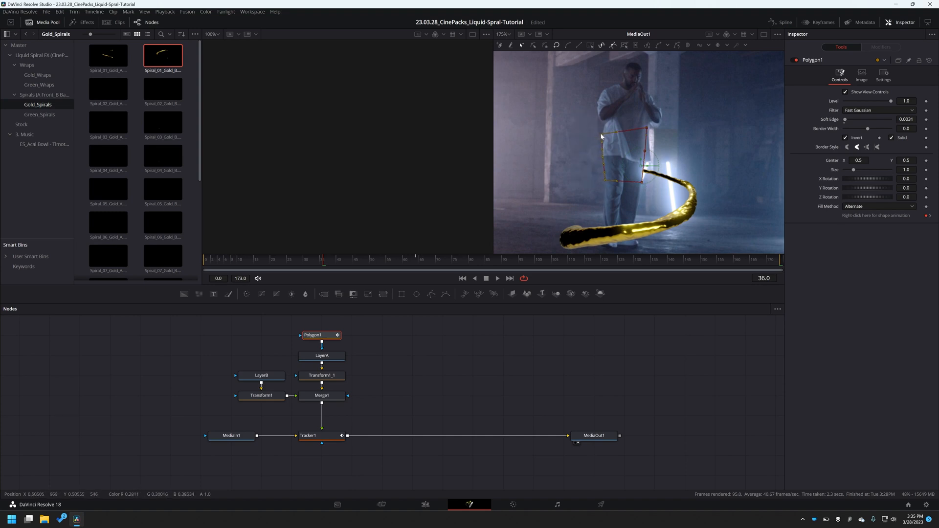
pyautogui.click(345, 260)
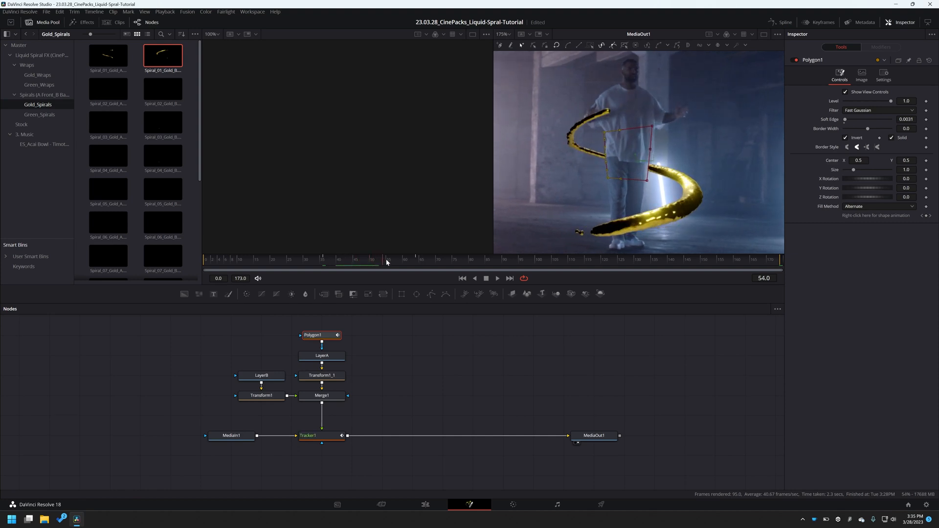
pyautogui.click(455, 259)
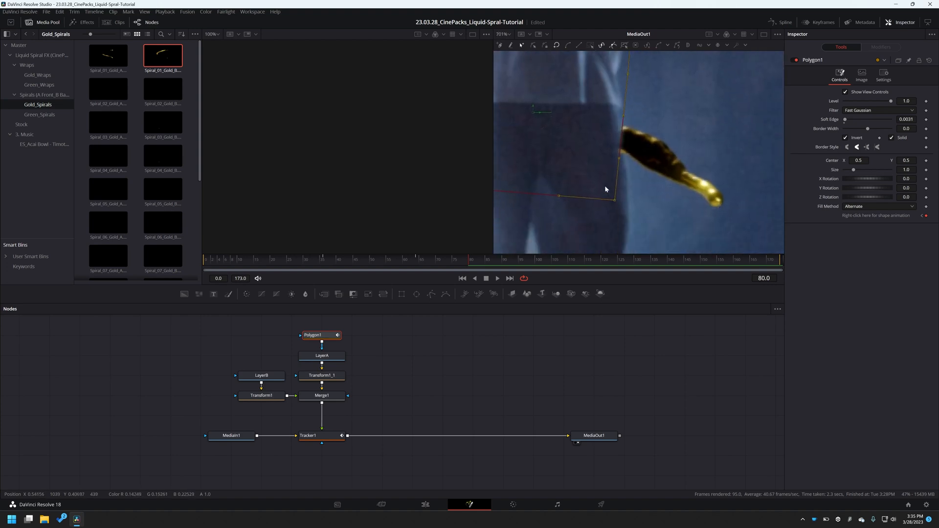
pyautogui.moveTo(605, 189); pyautogui.dragTo(628, 206)
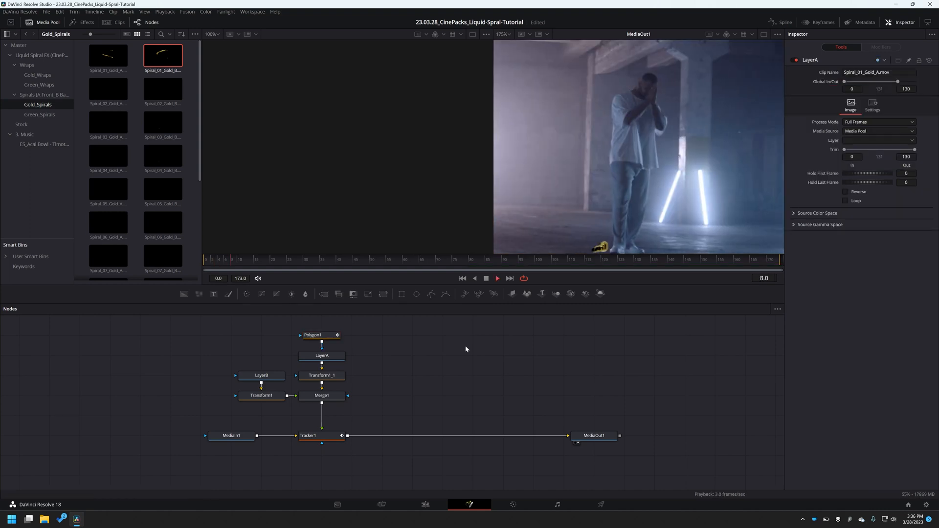
# Collapse the spiral, transform, merge and tracker nodes into Group1 with Ctrl+G.
pyautogui.click(497, 277)
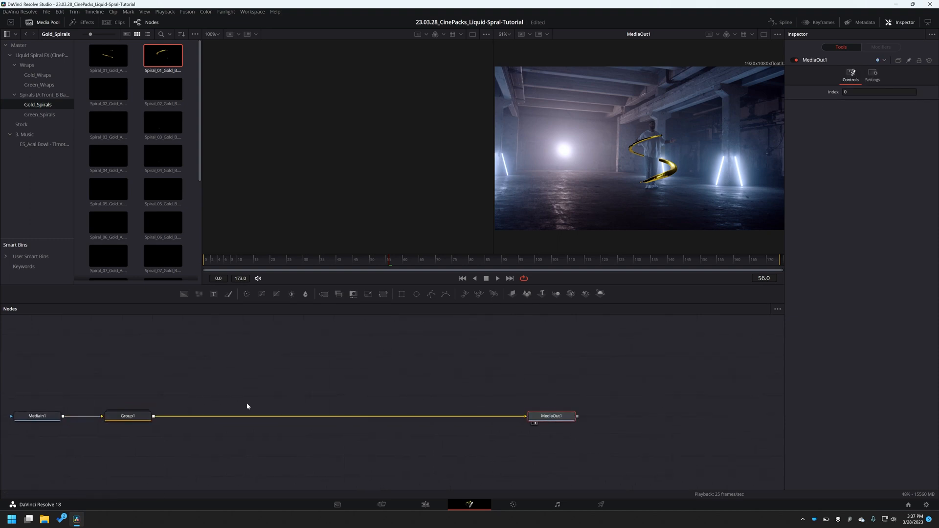
# Add a Tracker after Group1, place it on a light post, and track backward and forward.
pyautogui.click(128, 415)
pyautogui.write('tran')
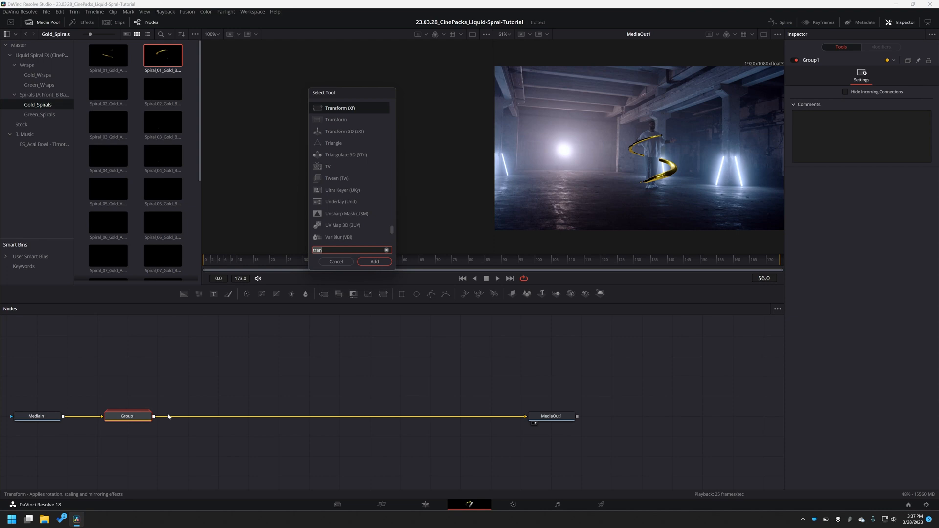
pyautogui.click(373, 261)
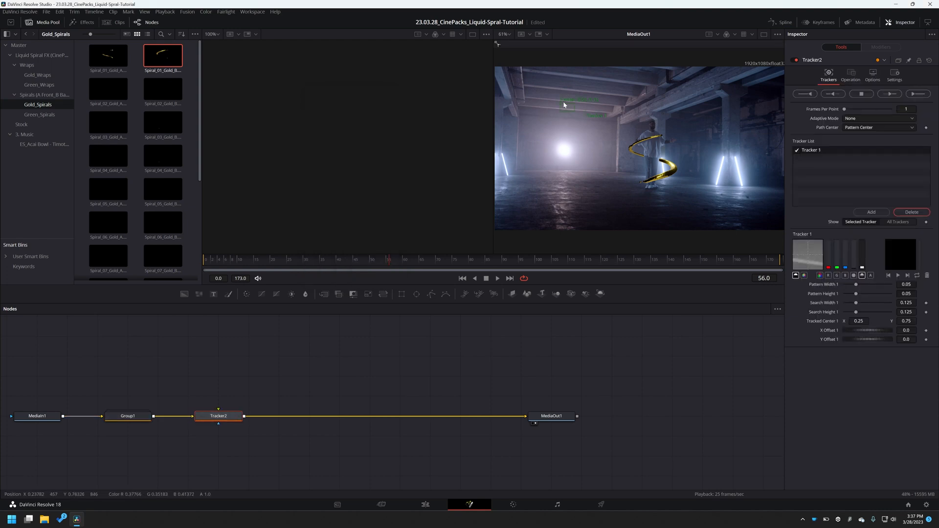
pyautogui.moveTo(562, 105); pyautogui.dragTo(736, 155)
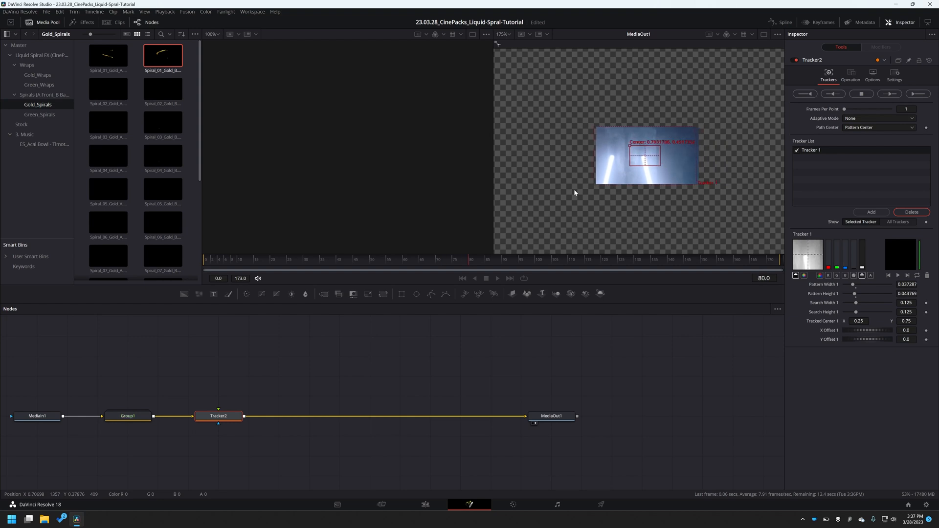
pyautogui.click(832, 94)
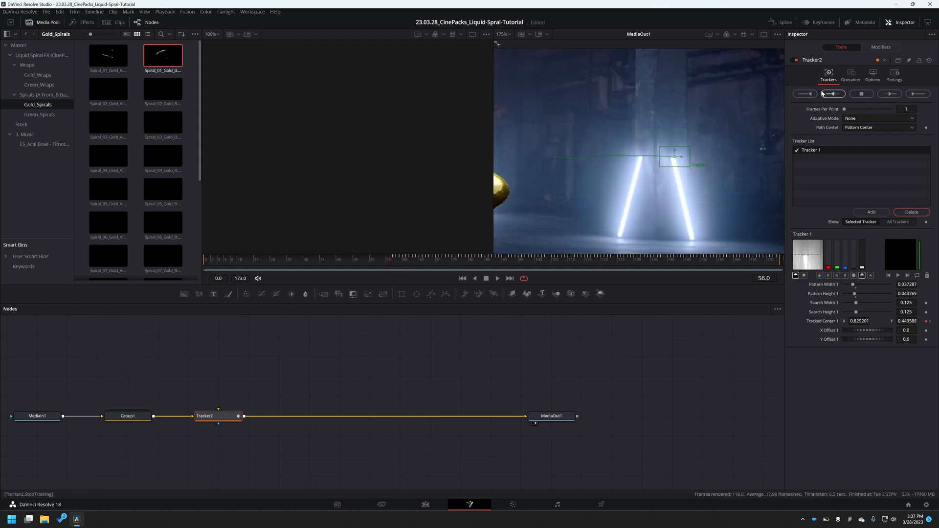
pyautogui.click(832, 93)
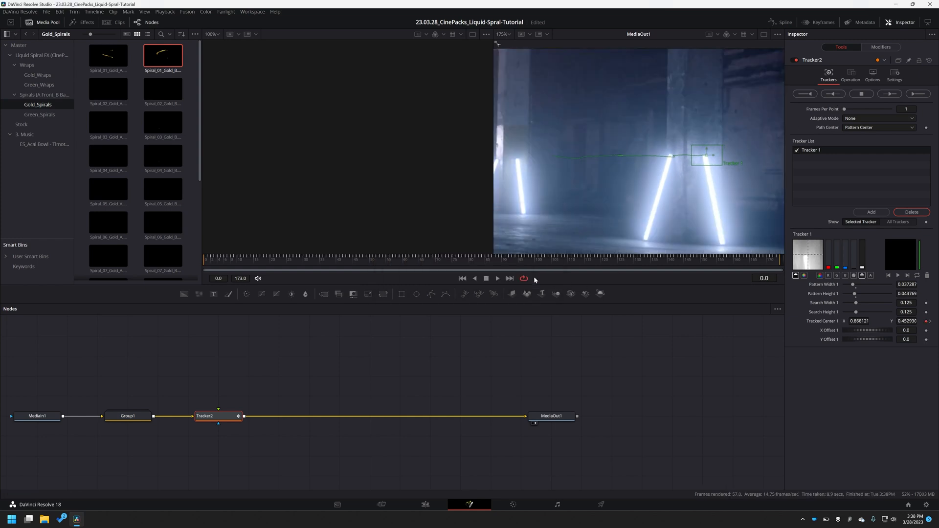
pyautogui.moveTo(638, 216)
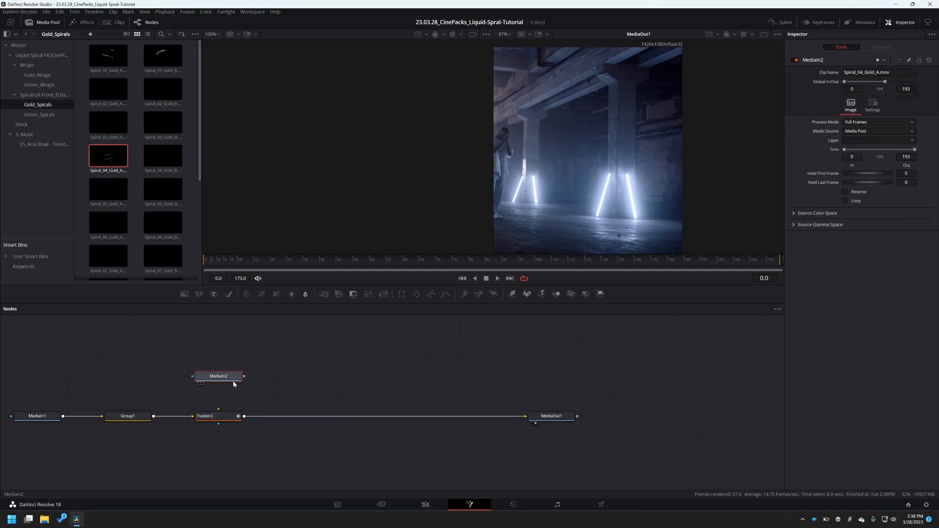
# Link the Spiral_04_Gold_A clip to Tracker2's foreground and insert a Transform node after it.
pyautogui.moveTo(244, 376); pyautogui.dragTo(219, 411)
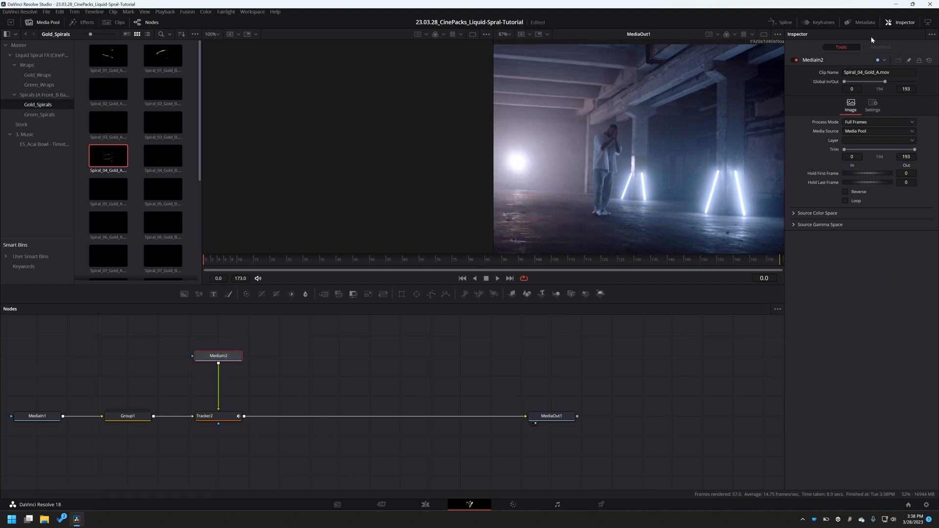
pyautogui.click(218, 416)
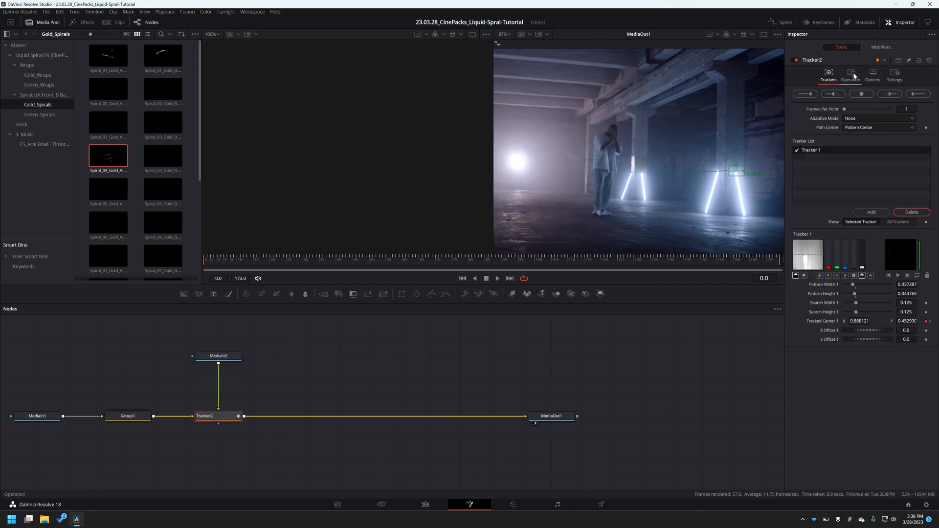
pyautogui.click(850, 76)
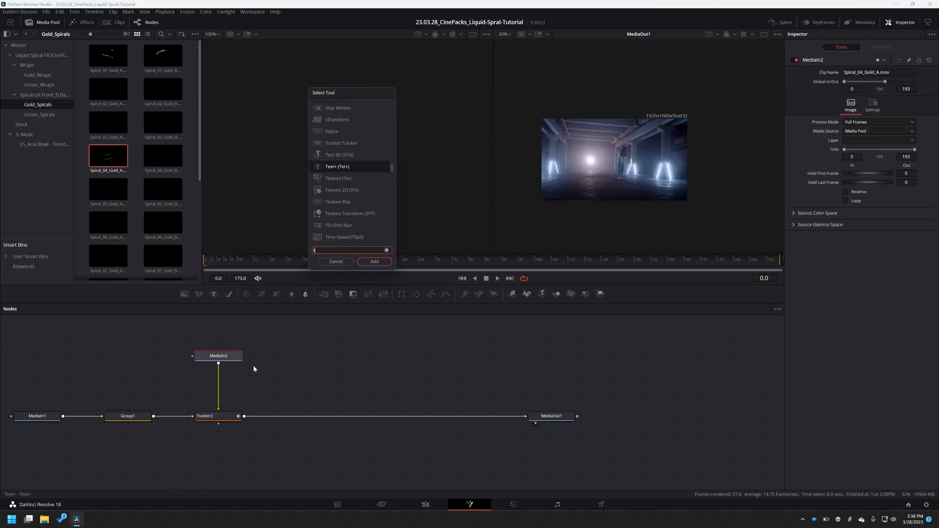
pyautogui.write('tran')
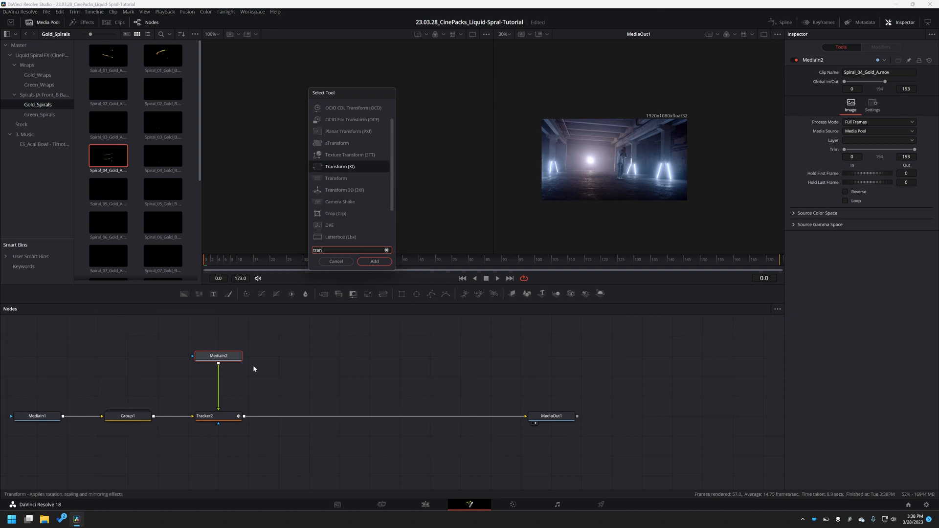
pyautogui.click(374, 261)
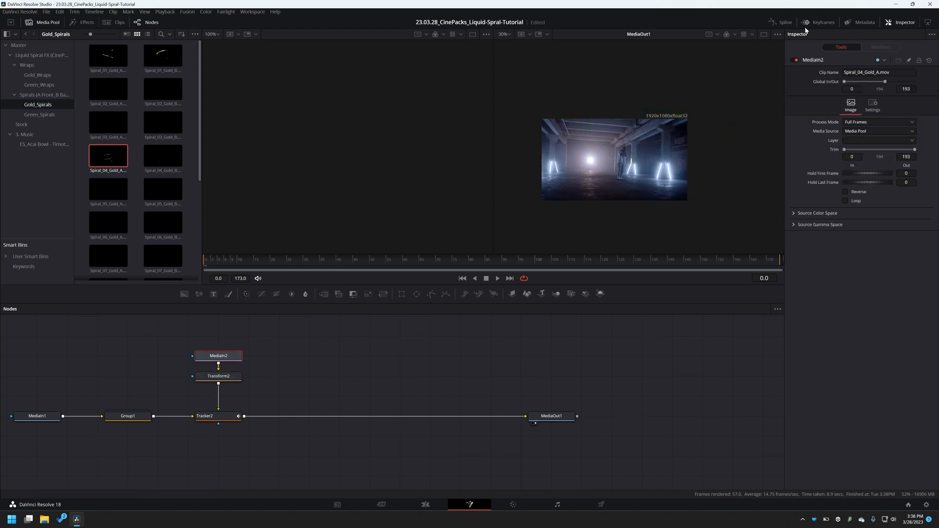
# Shift MediaIn2's clip 35 frames earlier and shrink the spiral to size 0.19 near the man.
pyautogui.click(818, 22)
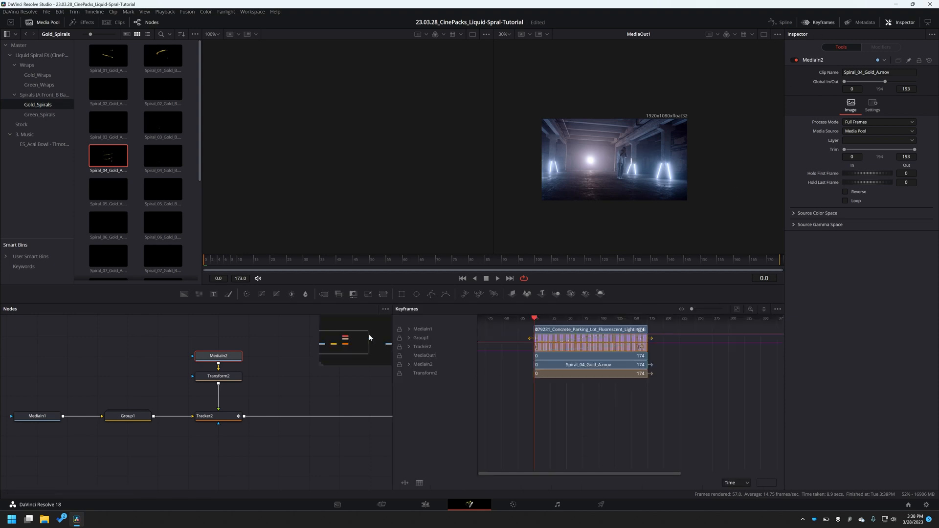
pyautogui.moveTo(419, 336)
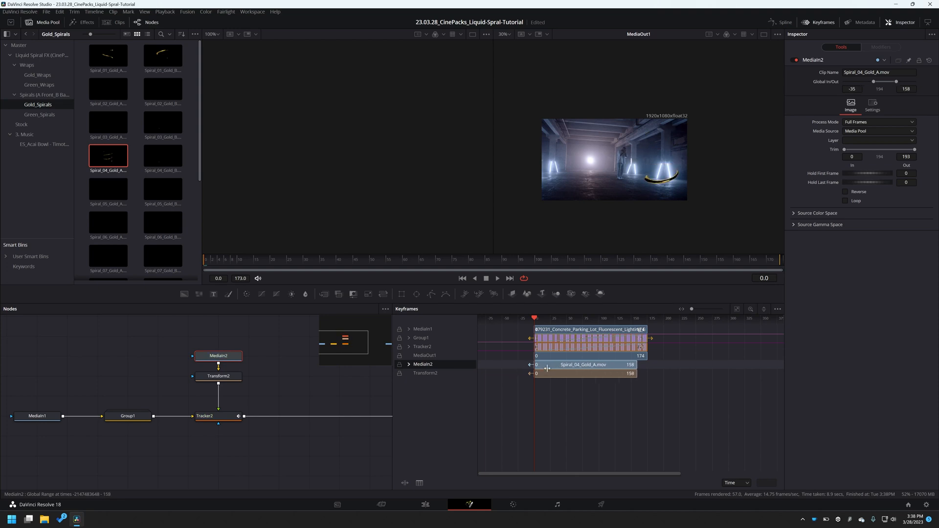
pyautogui.moveTo(636, 365); pyautogui.dragTo(638, 365)
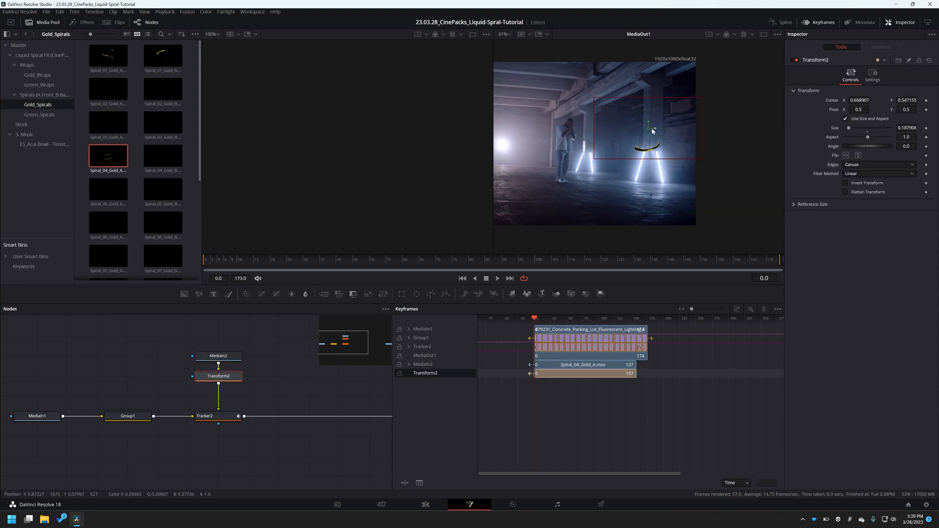
pyautogui.moveTo(651, 130); pyautogui.dragTo(654, 131)
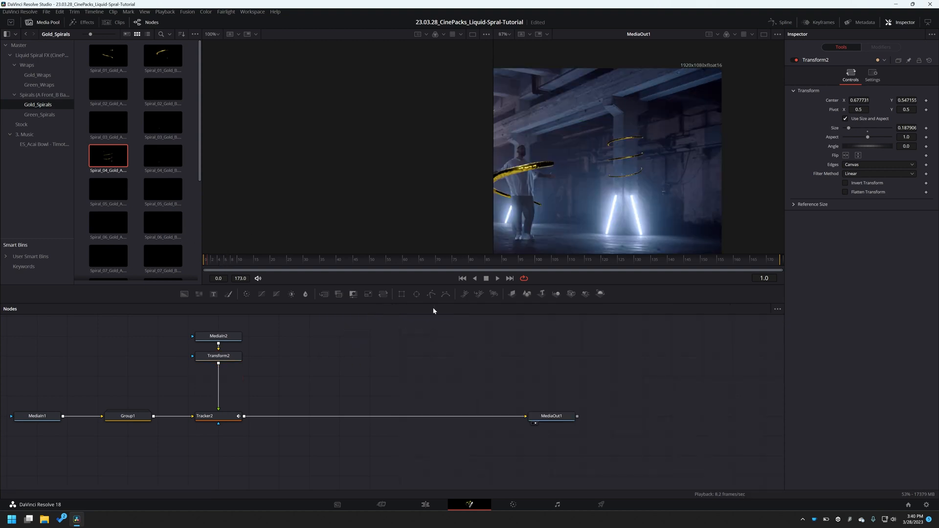
# Play the composite and stop playback at frame 101.
pyautogui.click(497, 278)
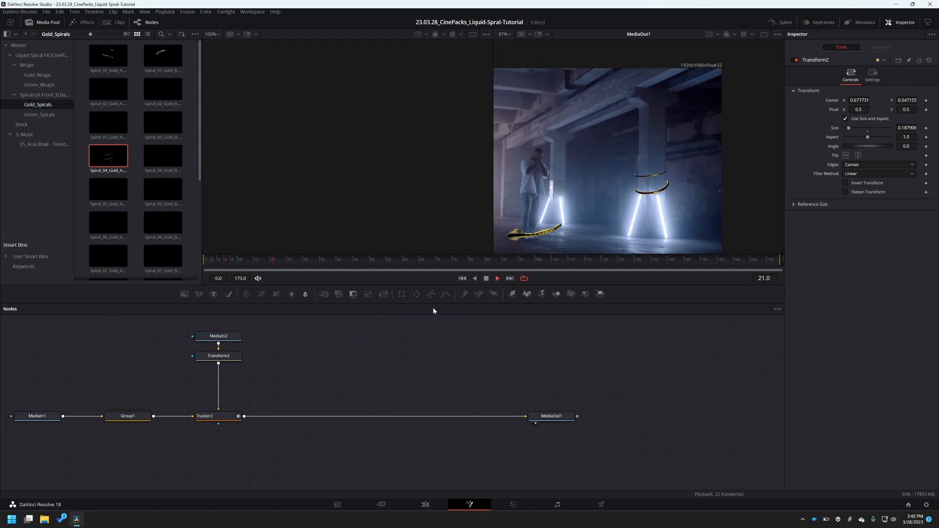
pyautogui.click(496, 278)
pyautogui.write('trans')
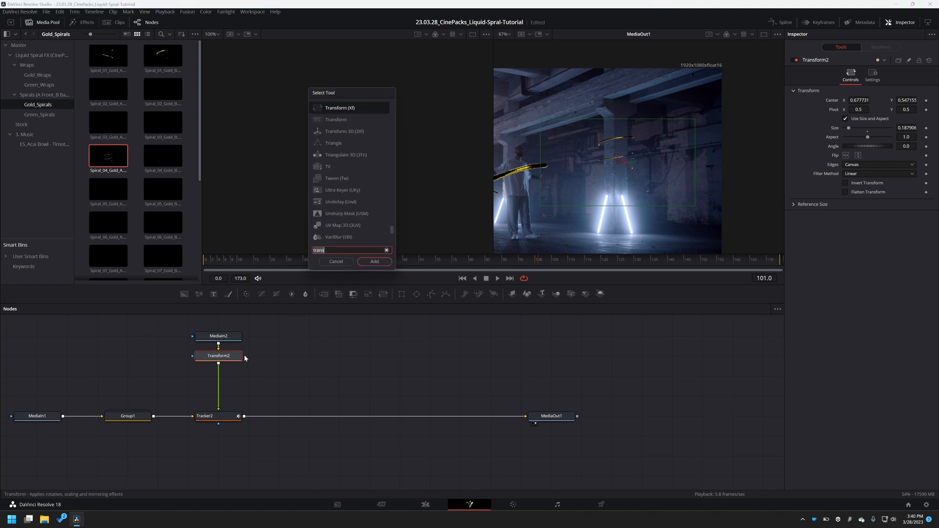
# Add a Brightness/Contrast node with gain 0.72 and a Blur node with size 0.3.
pyautogui.write('bright')
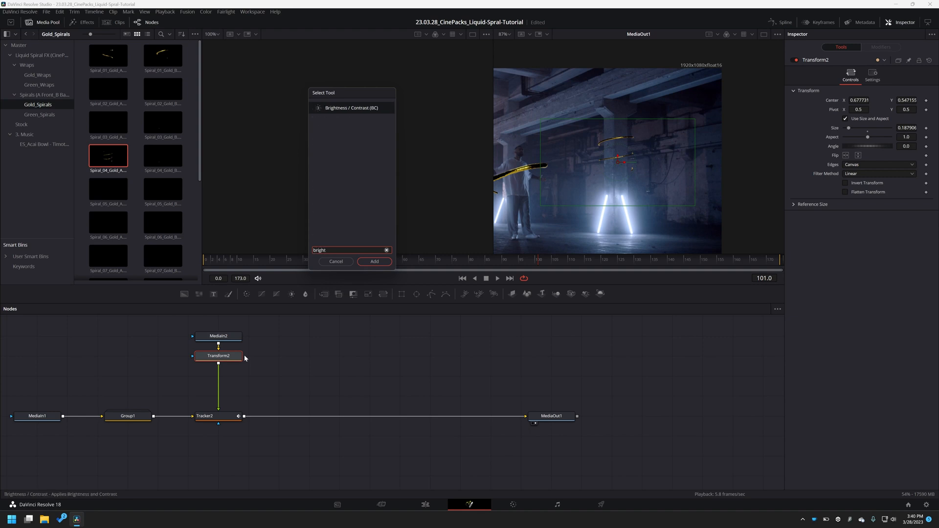
pyautogui.click(373, 261)
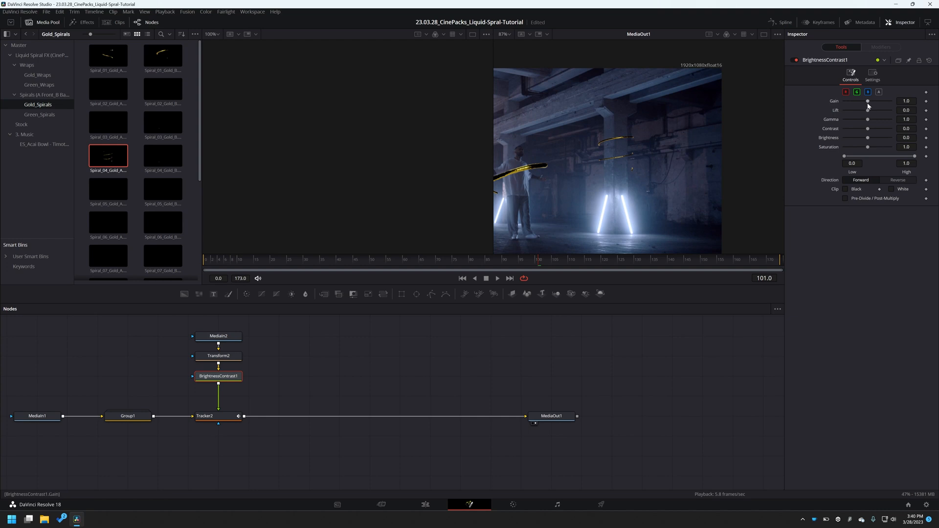
pyautogui.moveTo(867, 100); pyautogui.dragTo(861, 100)
pyautogui.write('bl')
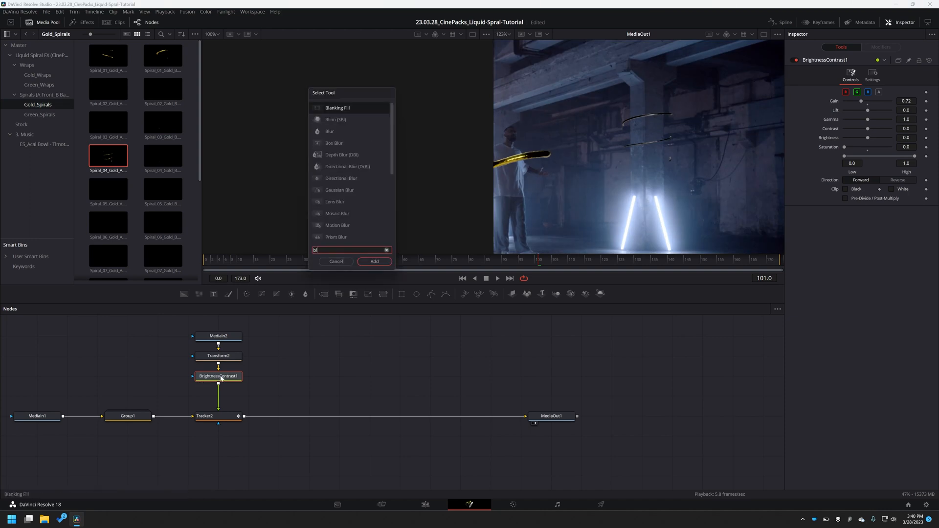
pyautogui.click(374, 261)
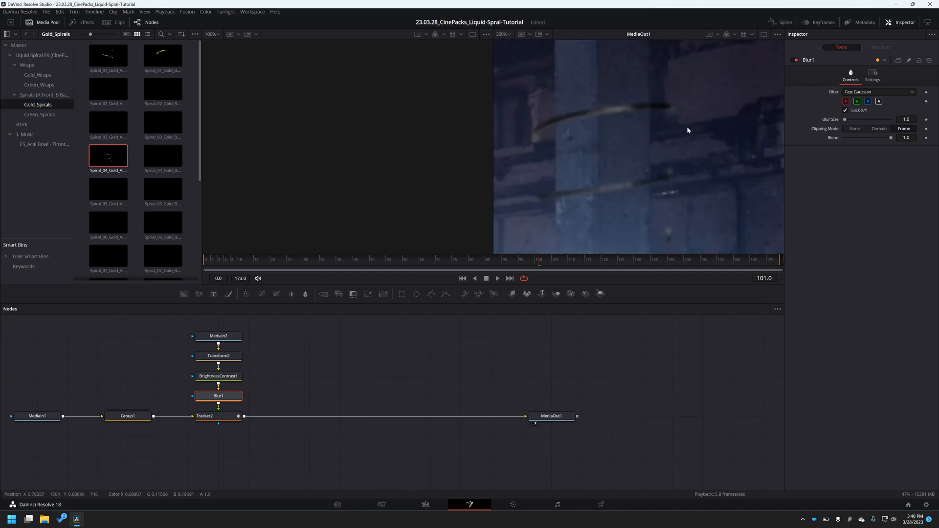
pyautogui.write('0.3')
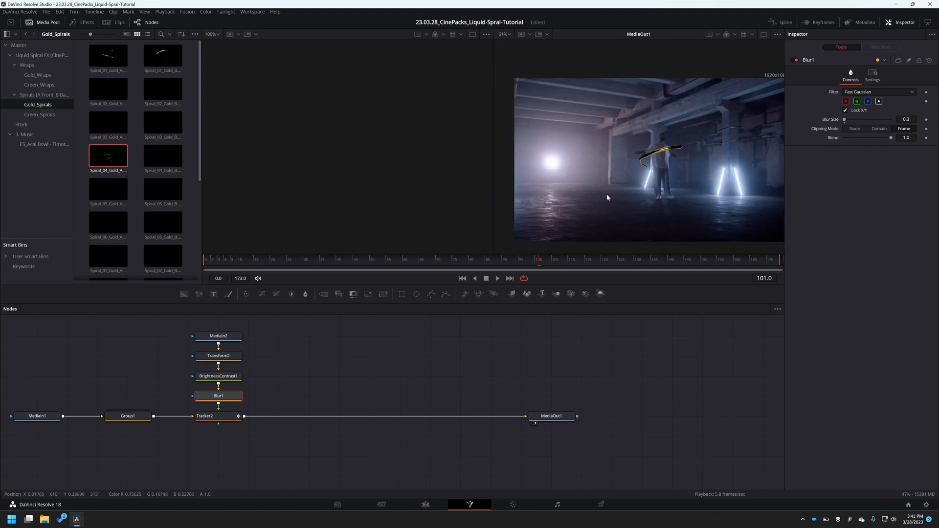
pyautogui.moveTo(618, 158)
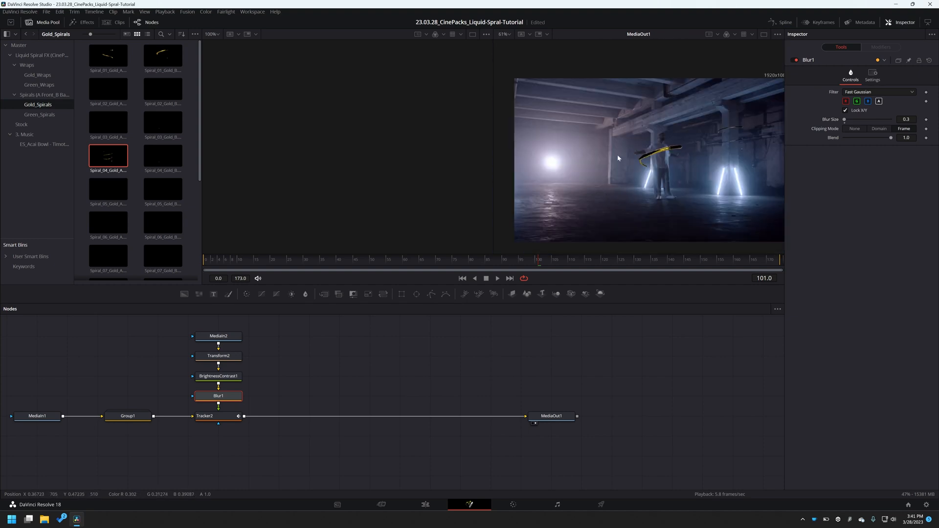
pyautogui.moveTo(632, 168)
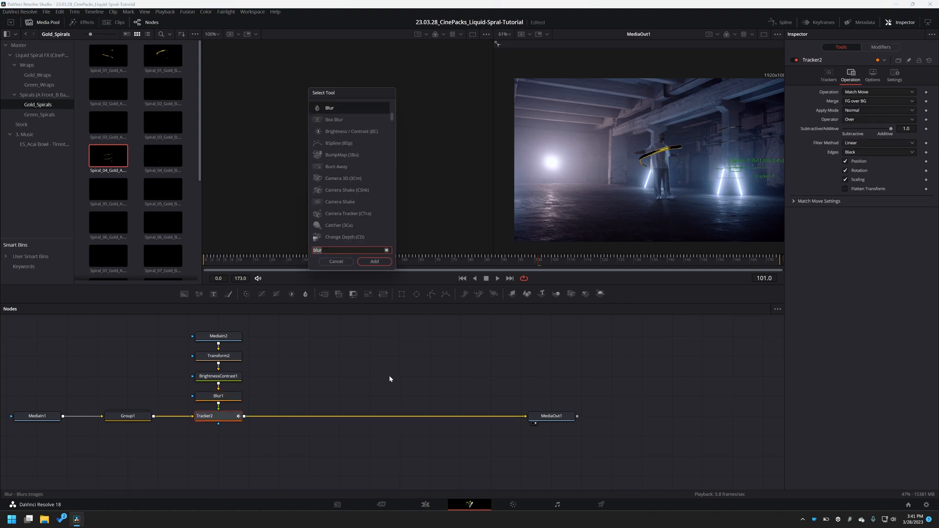
# Add another Tracker after Tracker2 and confirm cancelling the render to run tracking.
pyautogui.write('track')
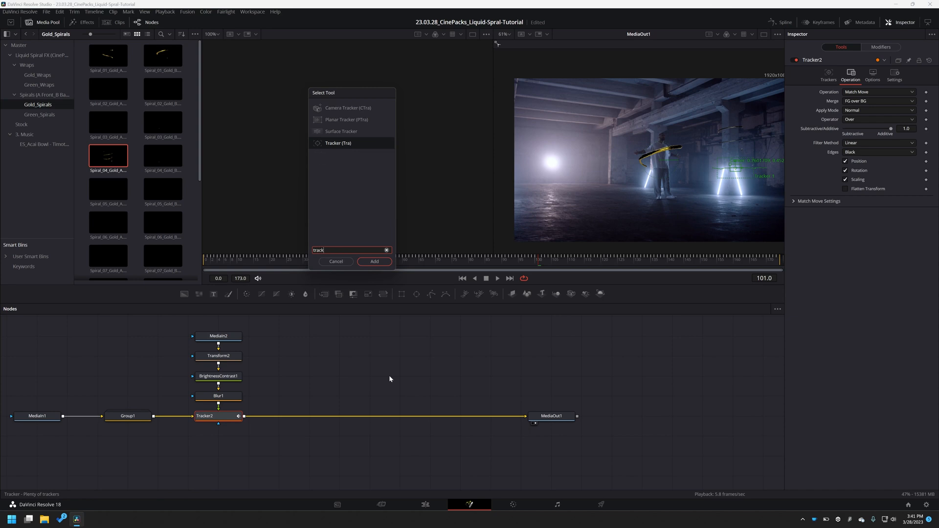
pyautogui.click(374, 262)
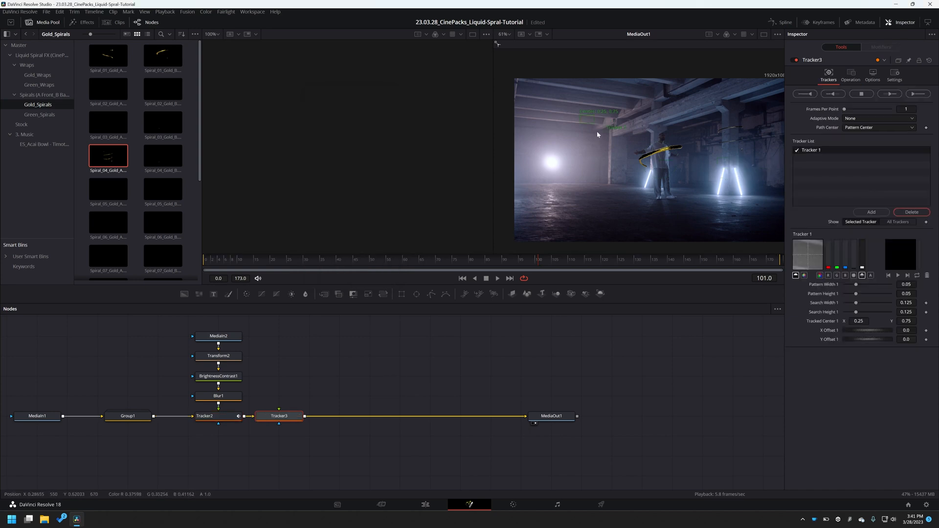
pyautogui.moveTo(576, 130)
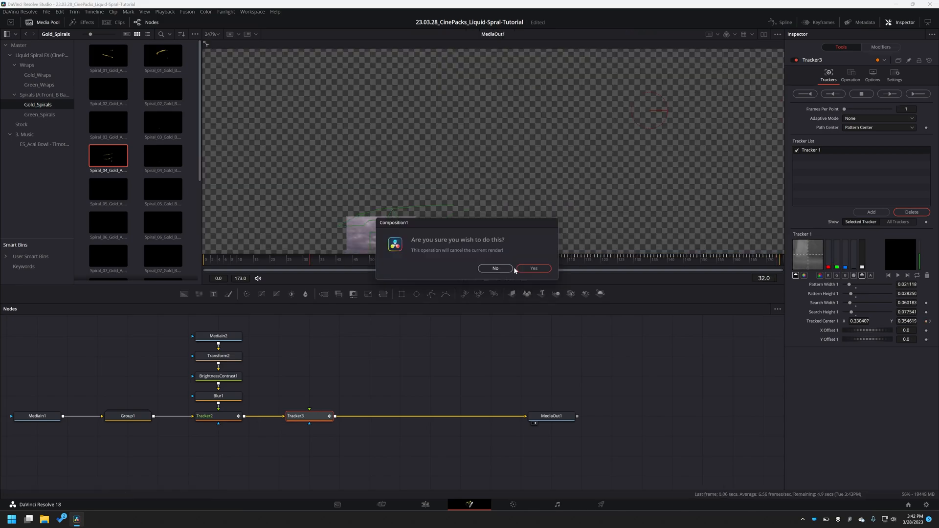
pyautogui.click(532, 267)
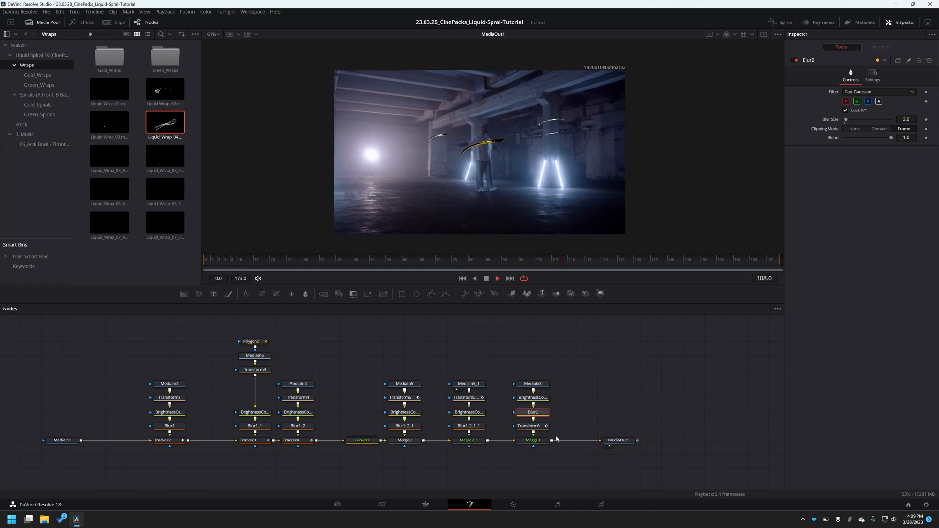
# Select Merge3 and scrub the timeline to check the final spiral composite.
pyautogui.click(613, 259)
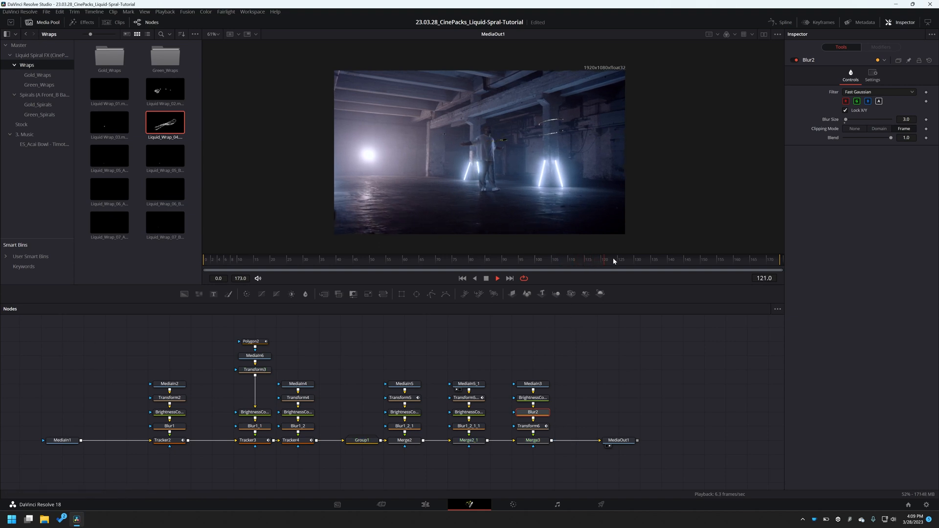
pyautogui.click(656, 259)
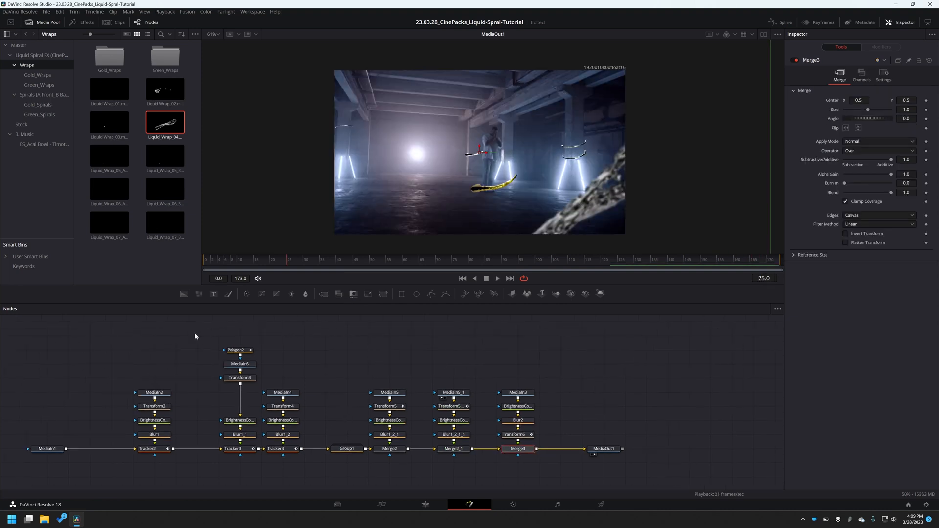
pyautogui.moveTo(577, 464)
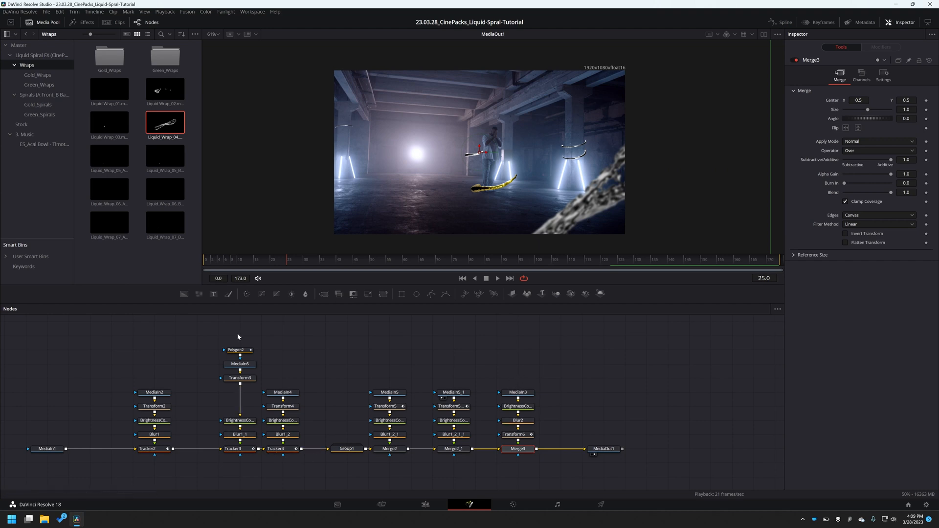
pyautogui.moveTo(229, 463)
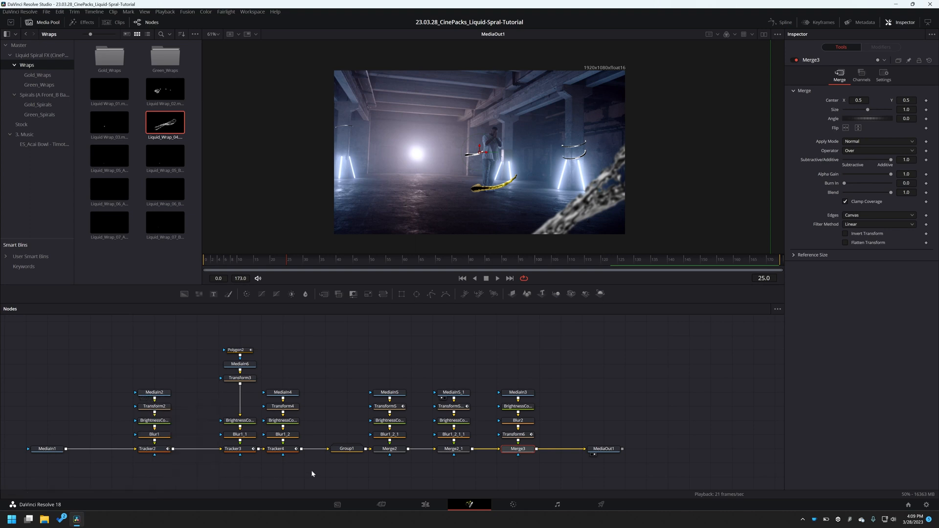
pyautogui.moveTo(433, 467)
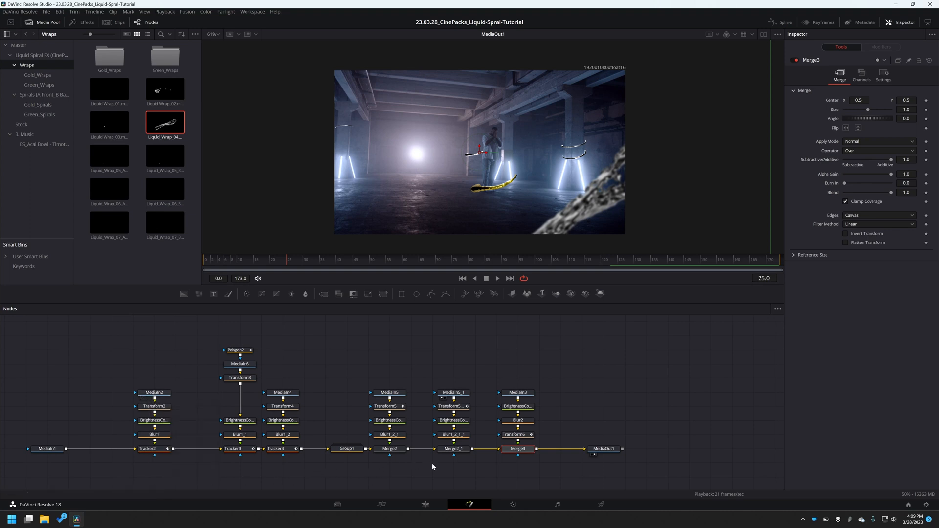